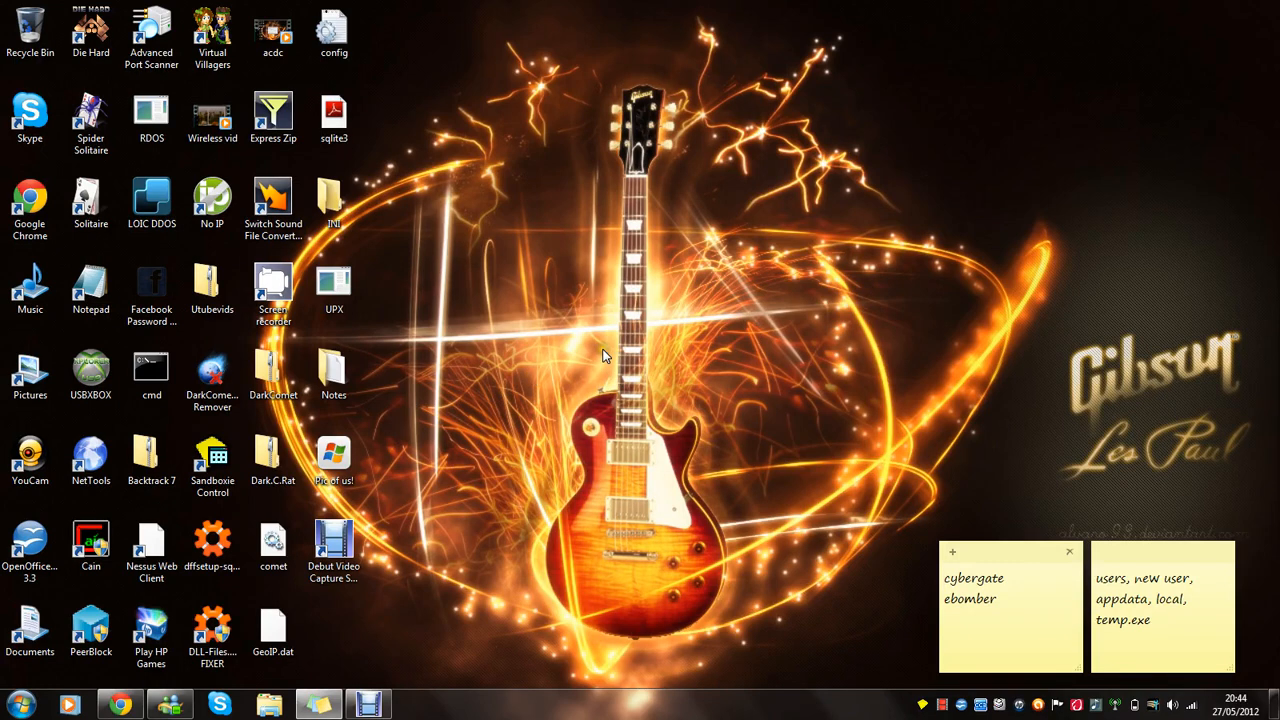
mouse_move(140, 516)
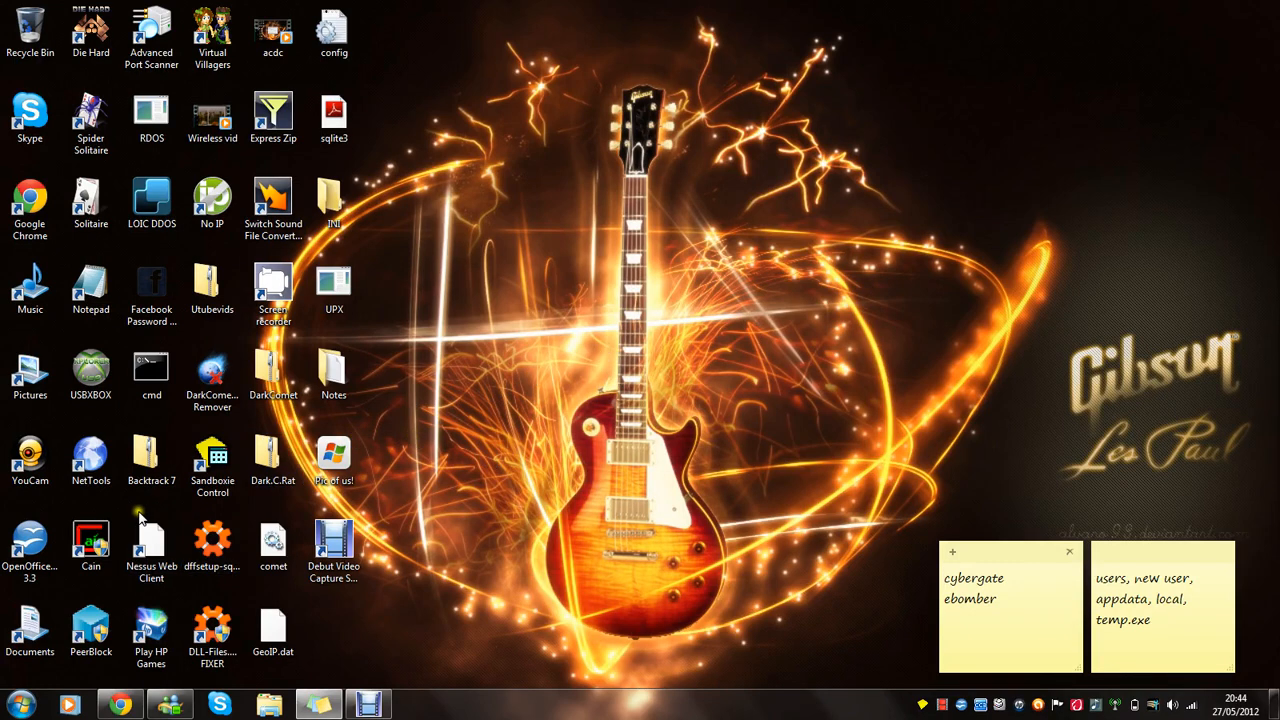
Step: Launch Net Tools 5 from the desktop and bring up the Port Scanner tool
left_click(92, 460)
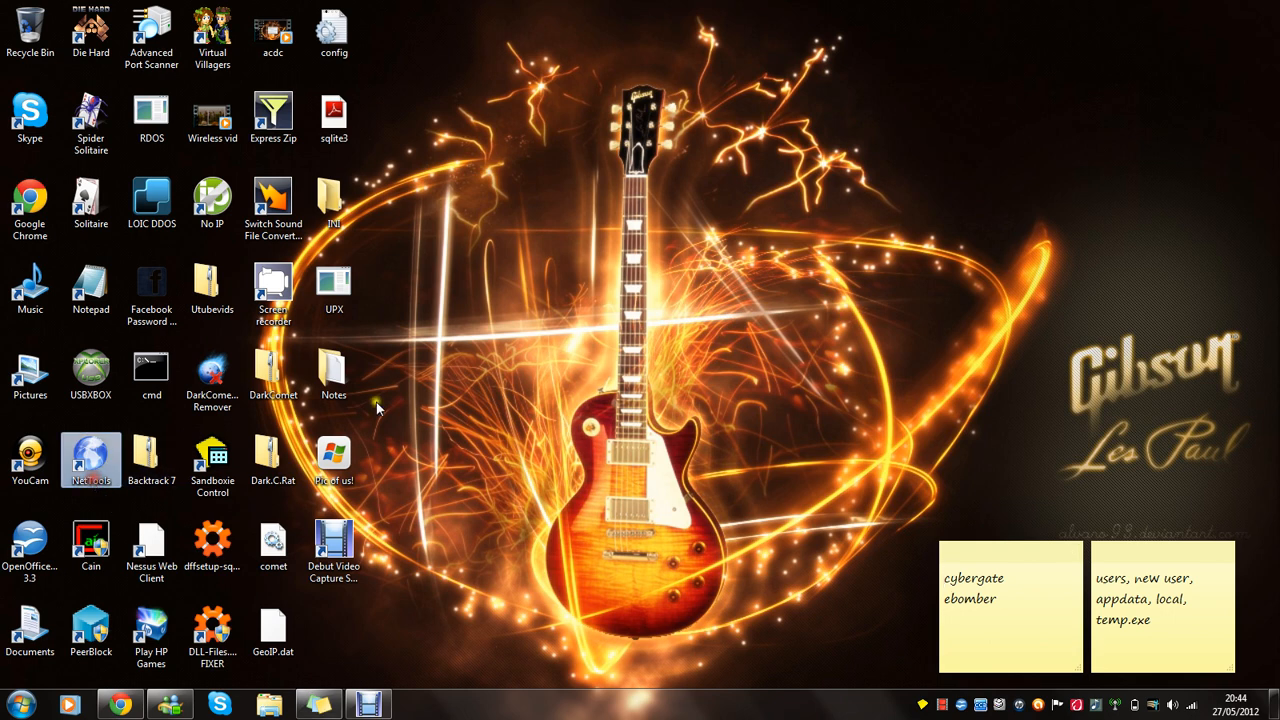
mouse_move(396, 424)
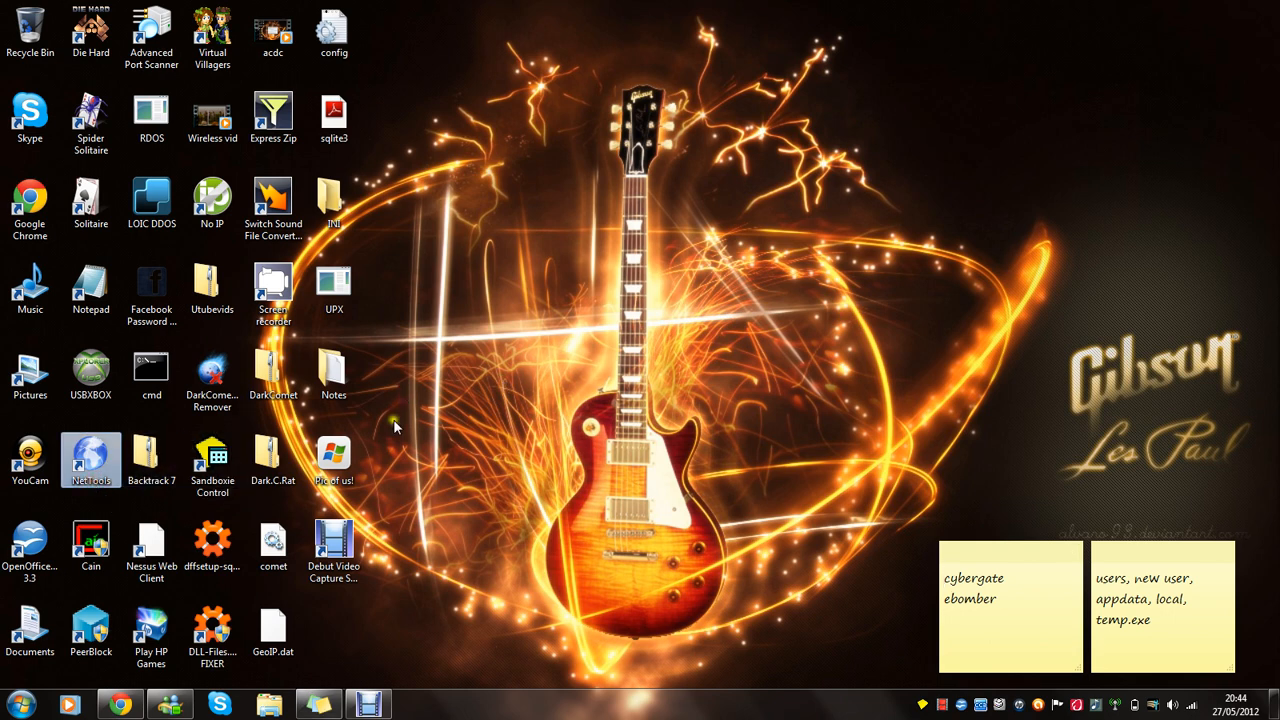
mouse_move(540, 376)
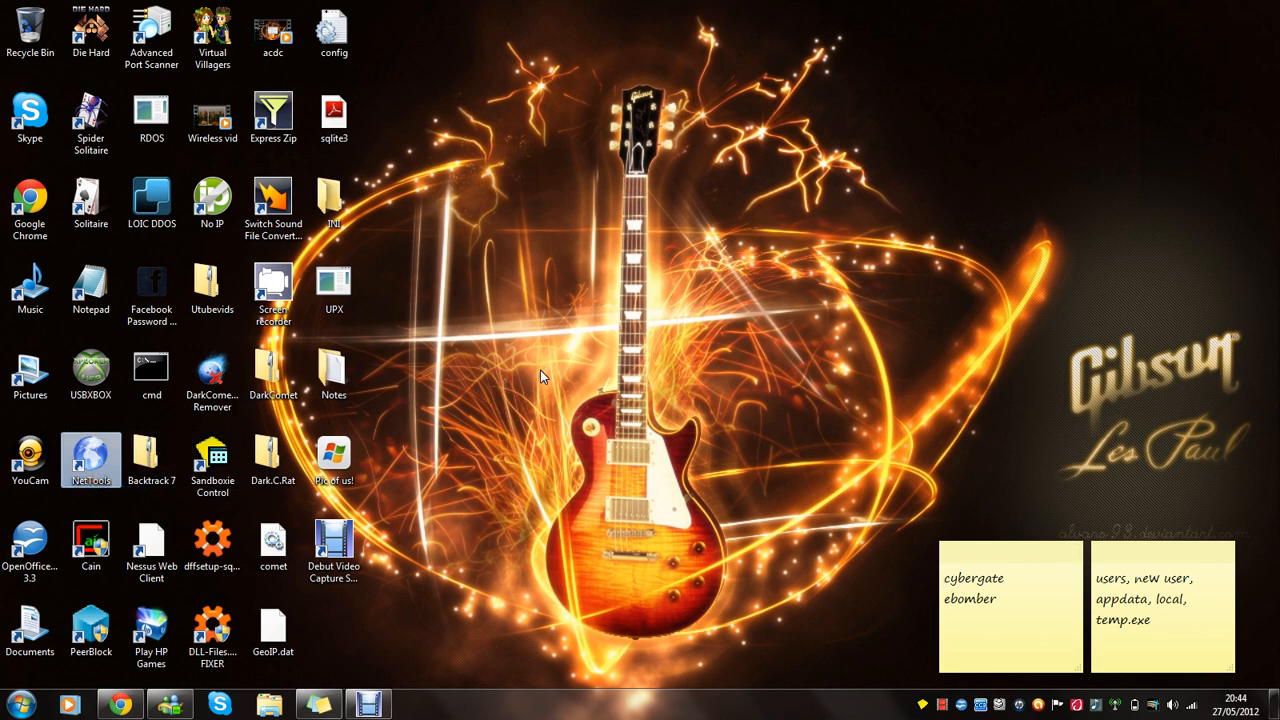
double_click(92, 456)
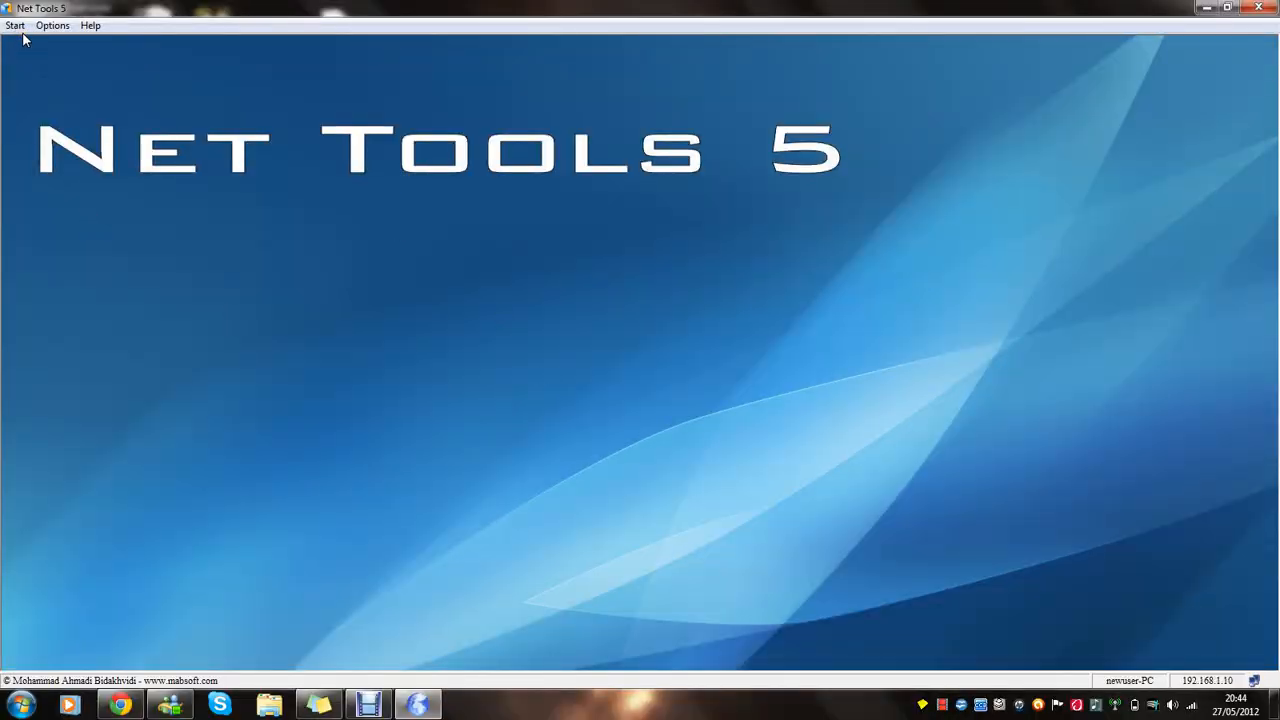
left_click(16, 24)
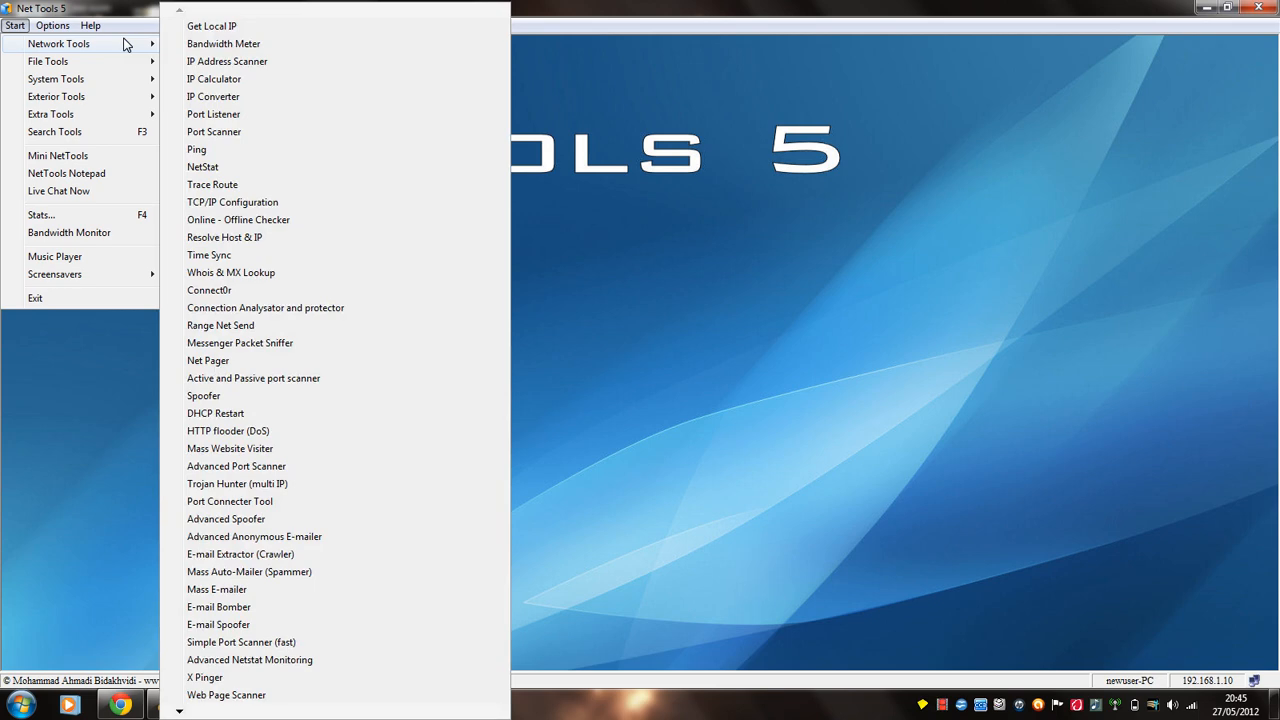
mouse_move(308, 118)
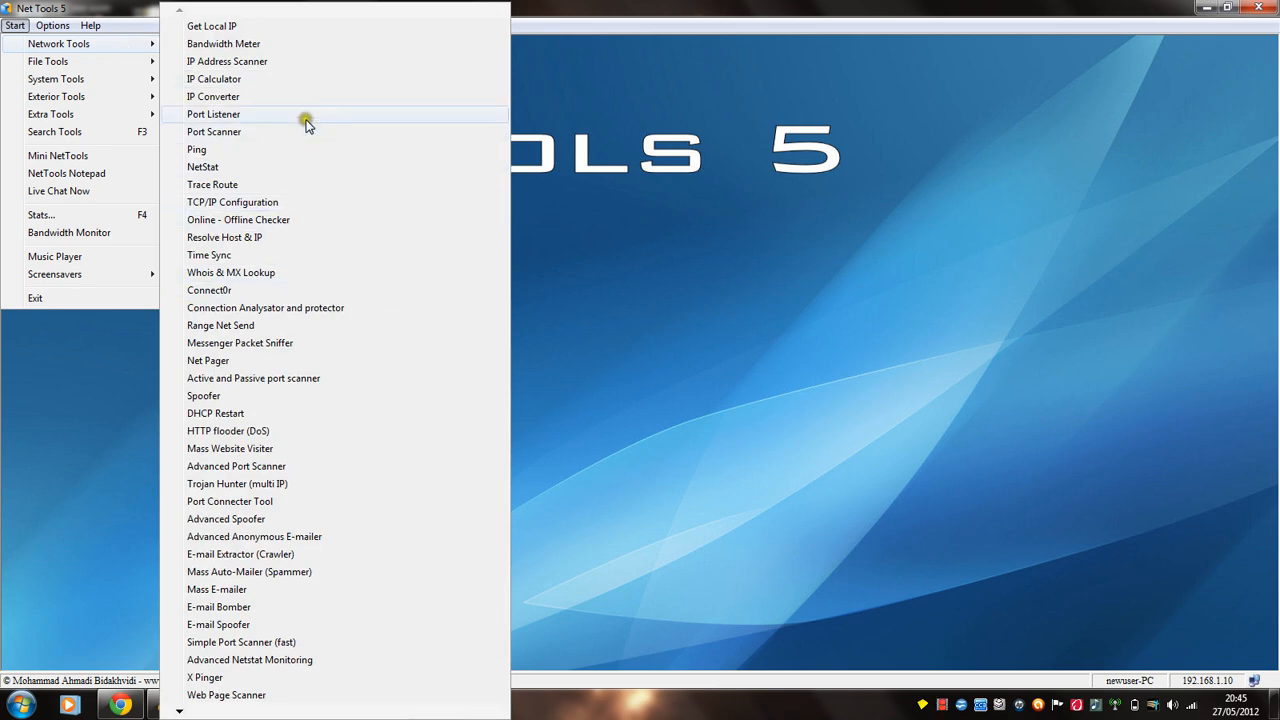
left_click(214, 132)
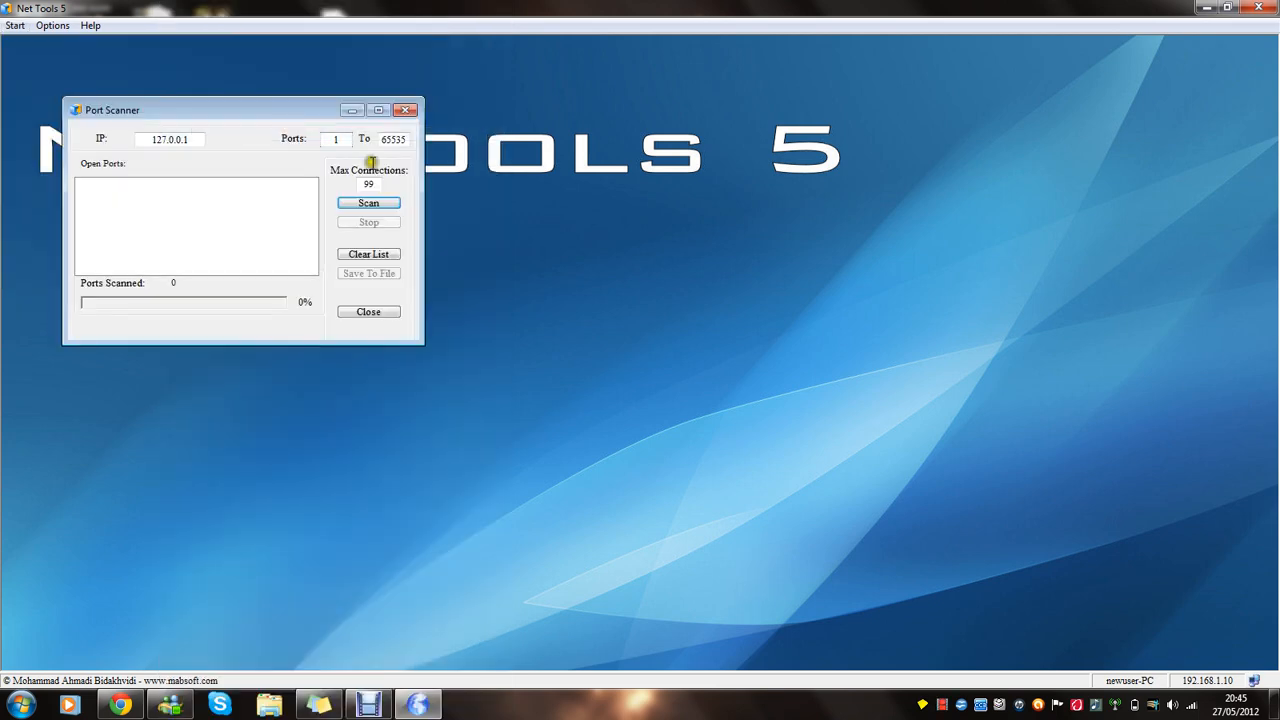
Step: Scan the ports of 127.0.0.1, stop the scan, and close the scanner
left_click(368, 202)
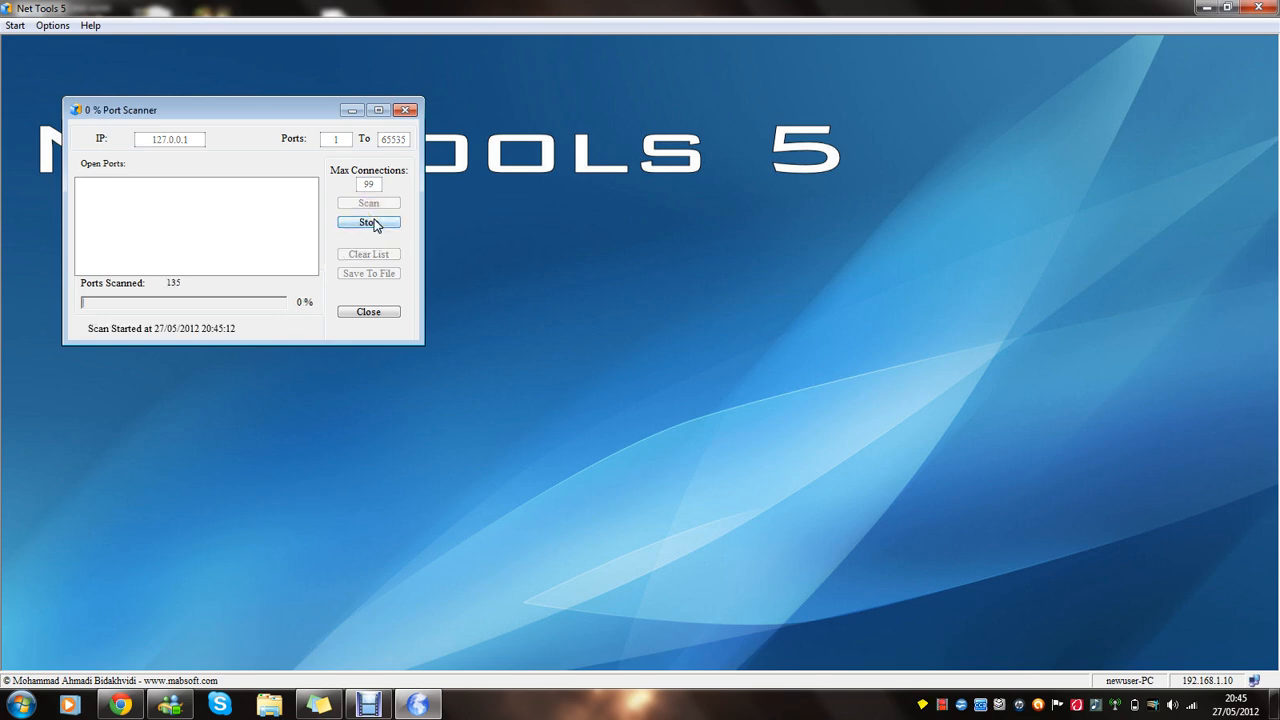
left_click(368, 220)
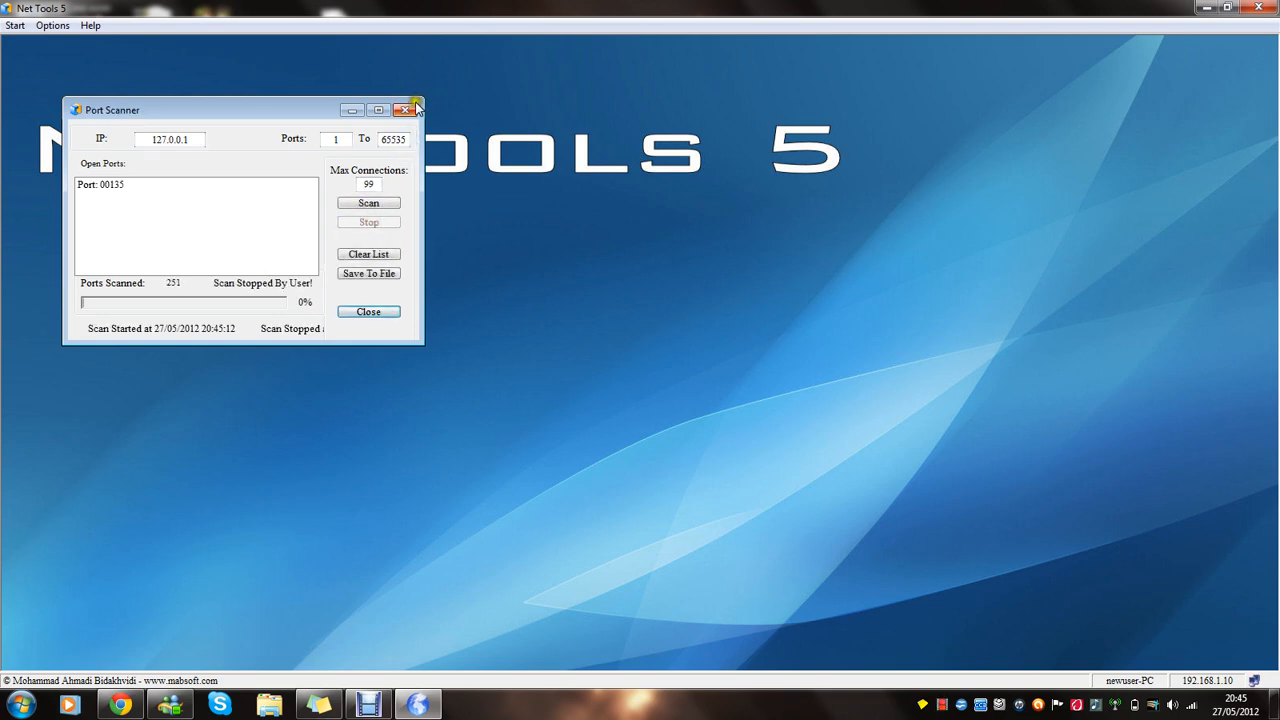
left_click(14, 24)
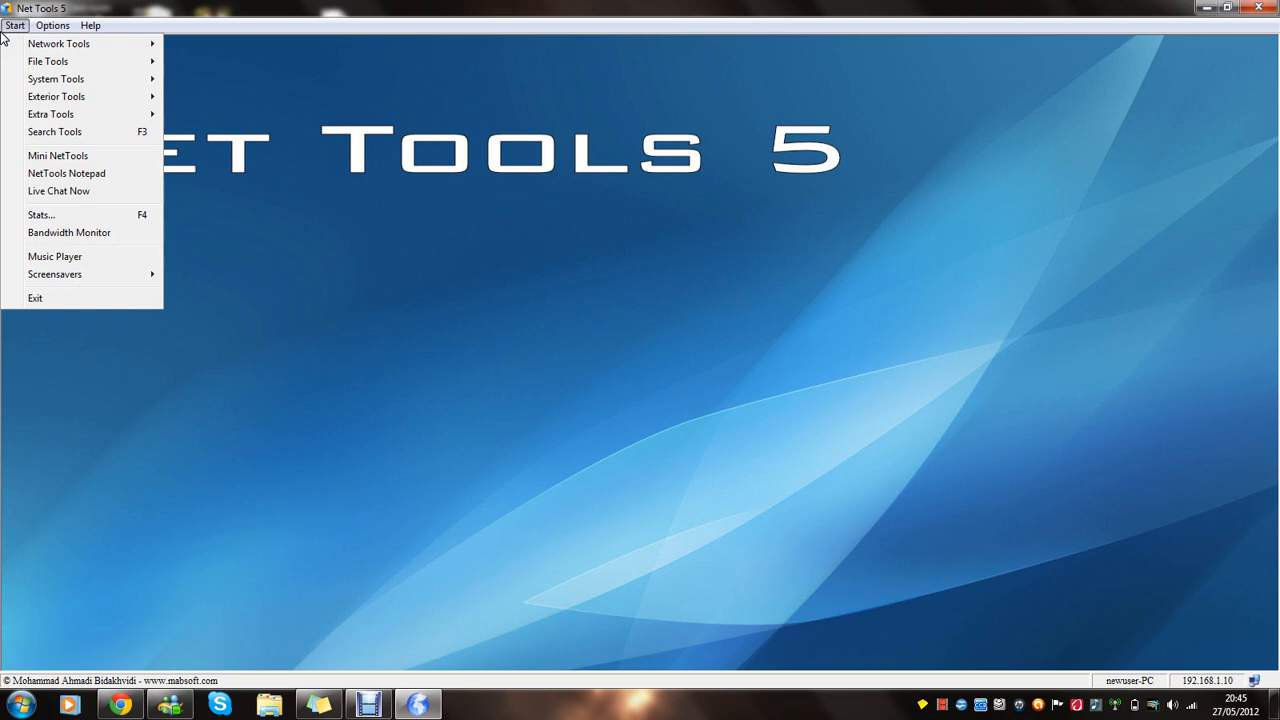
left_click(58, 44)
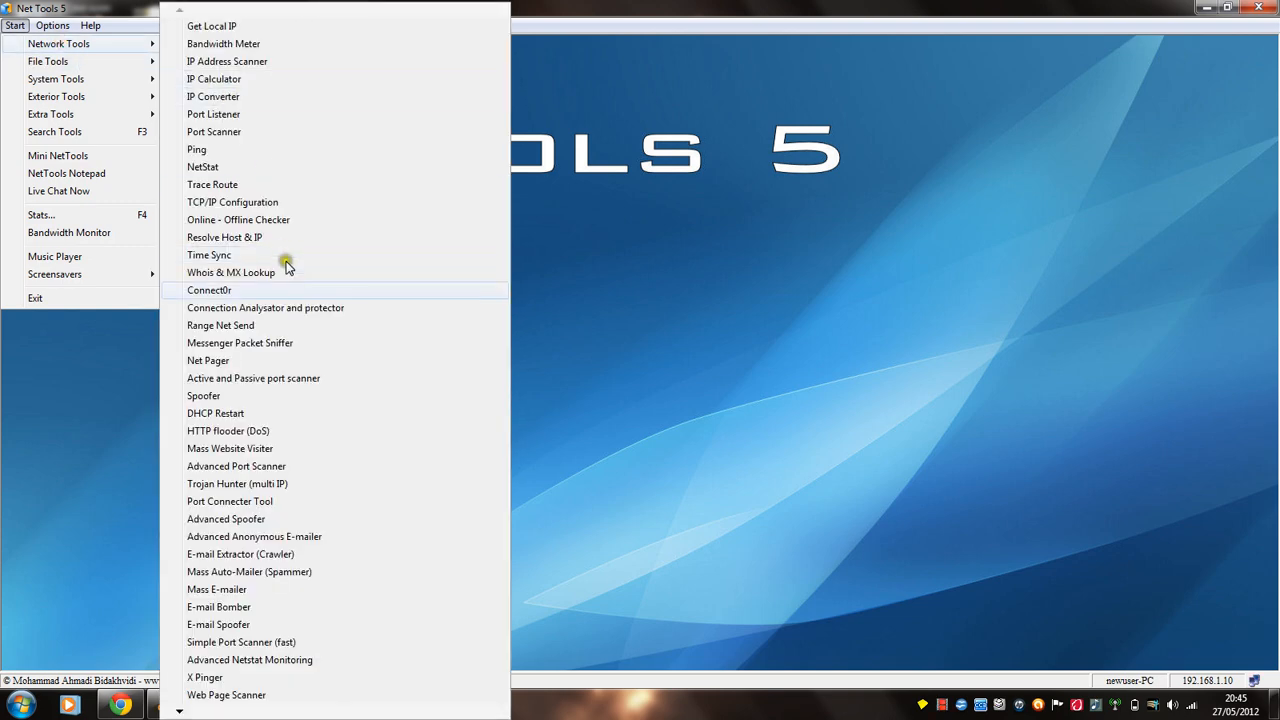
mouse_move(248, 544)
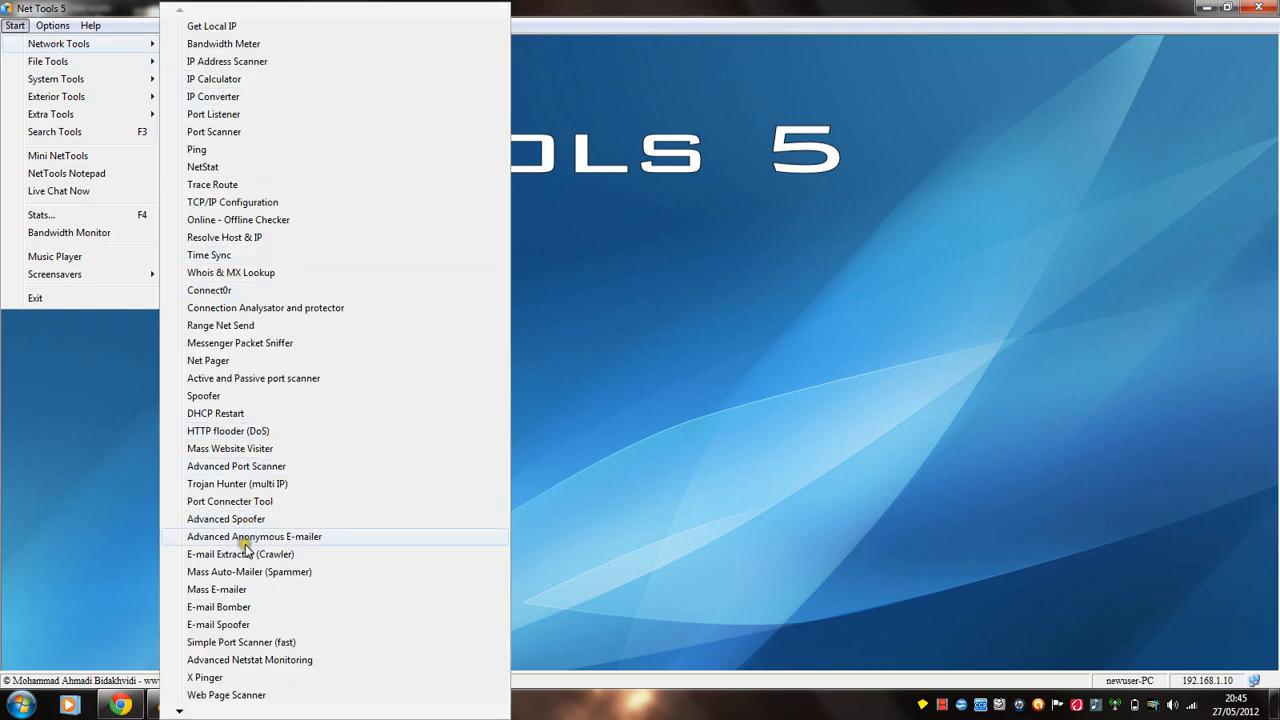
mouse_move(264, 608)
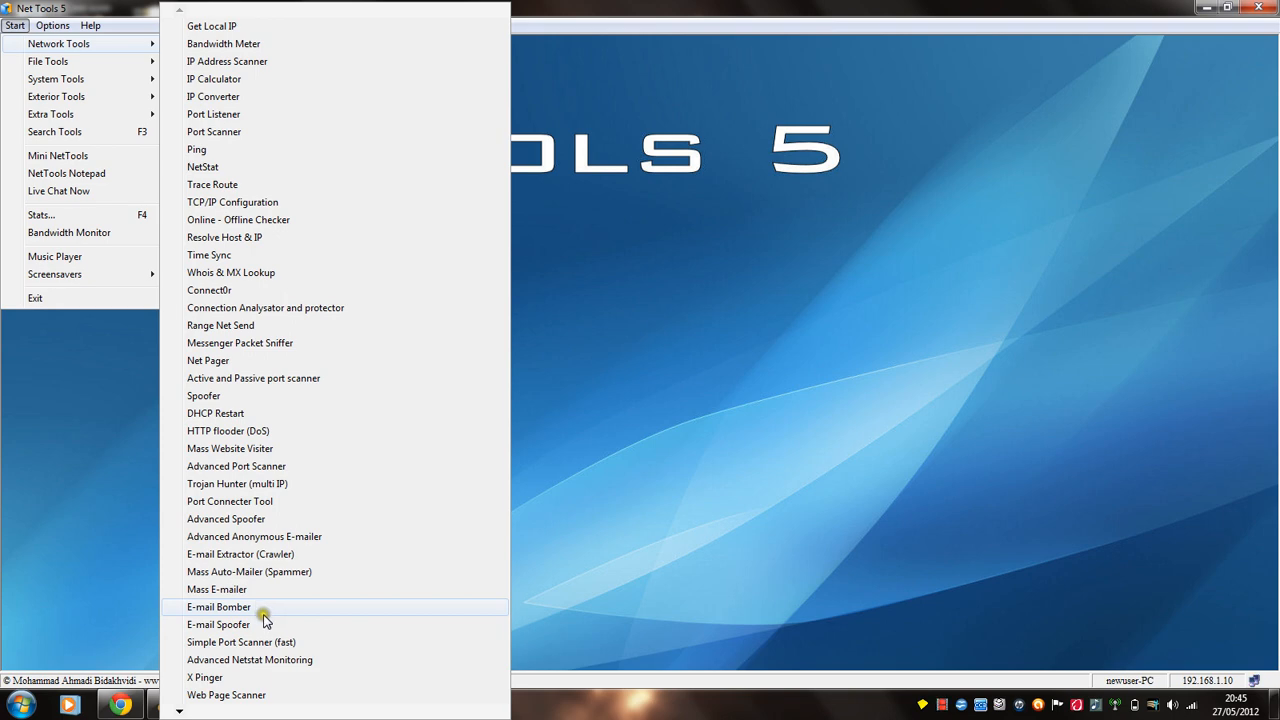
left_click(218, 608)
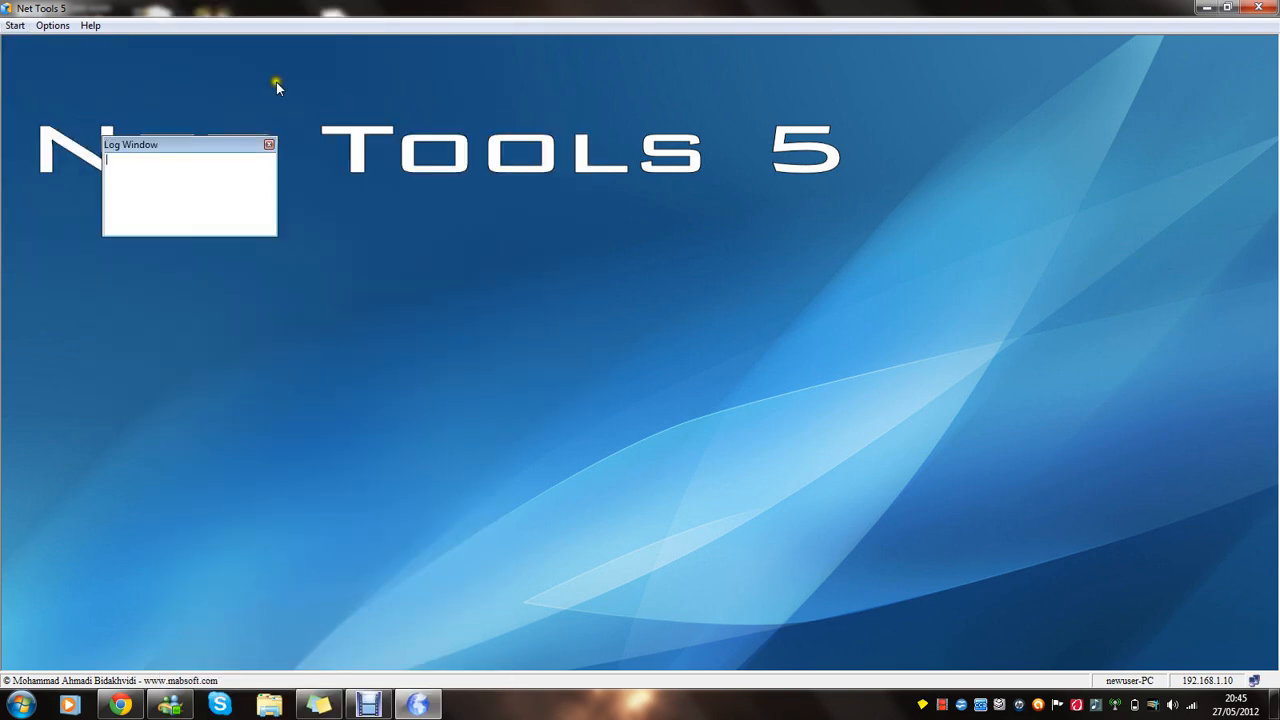
left_click(268, 144)
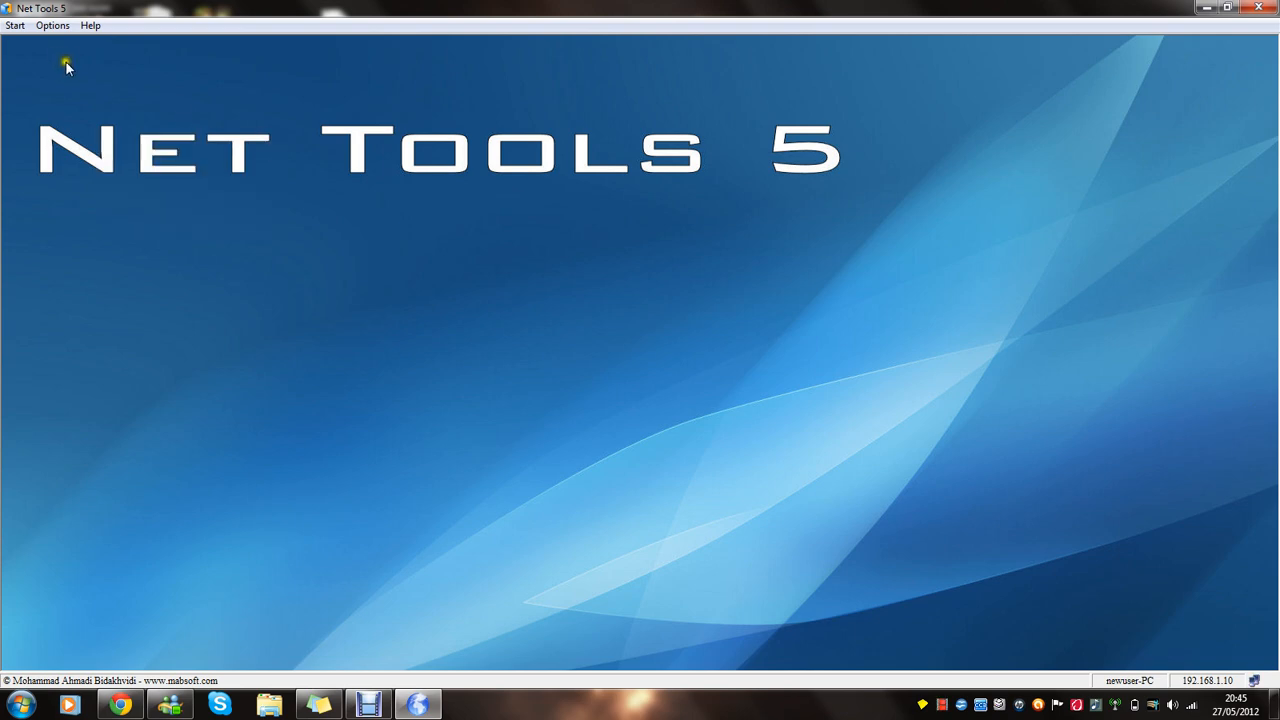
left_click(16, 24)
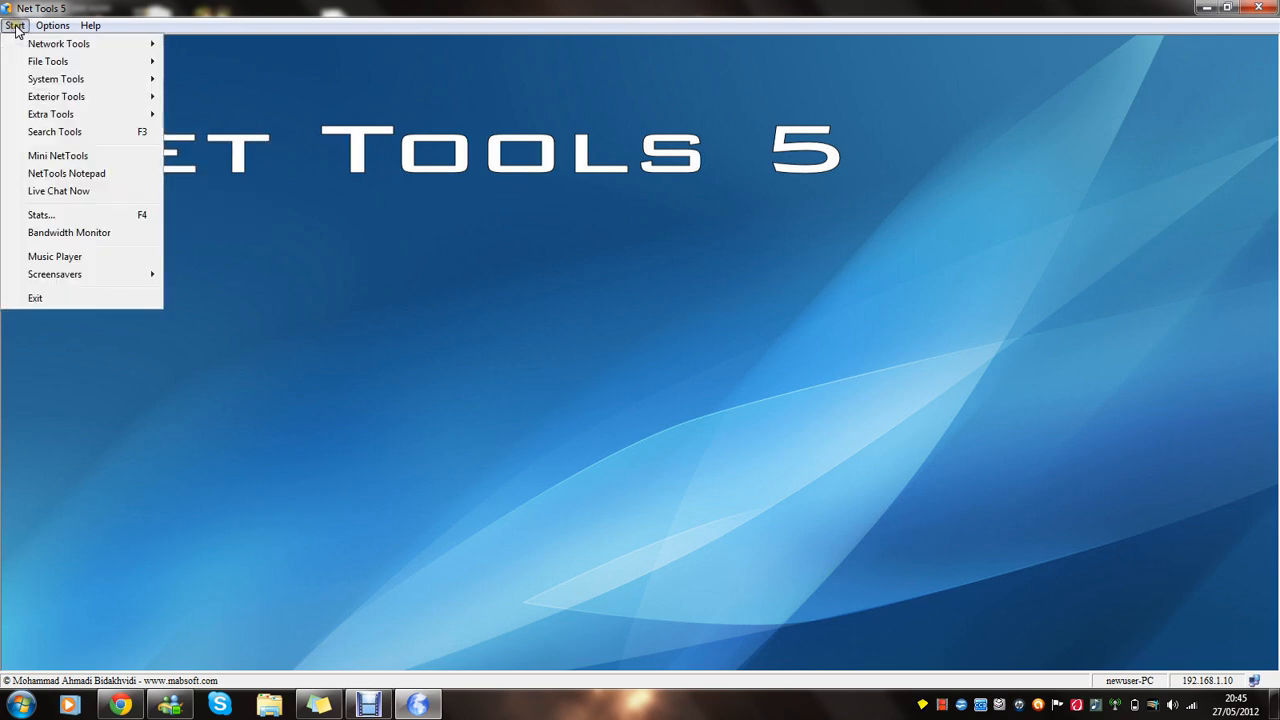
mouse_move(58, 44)
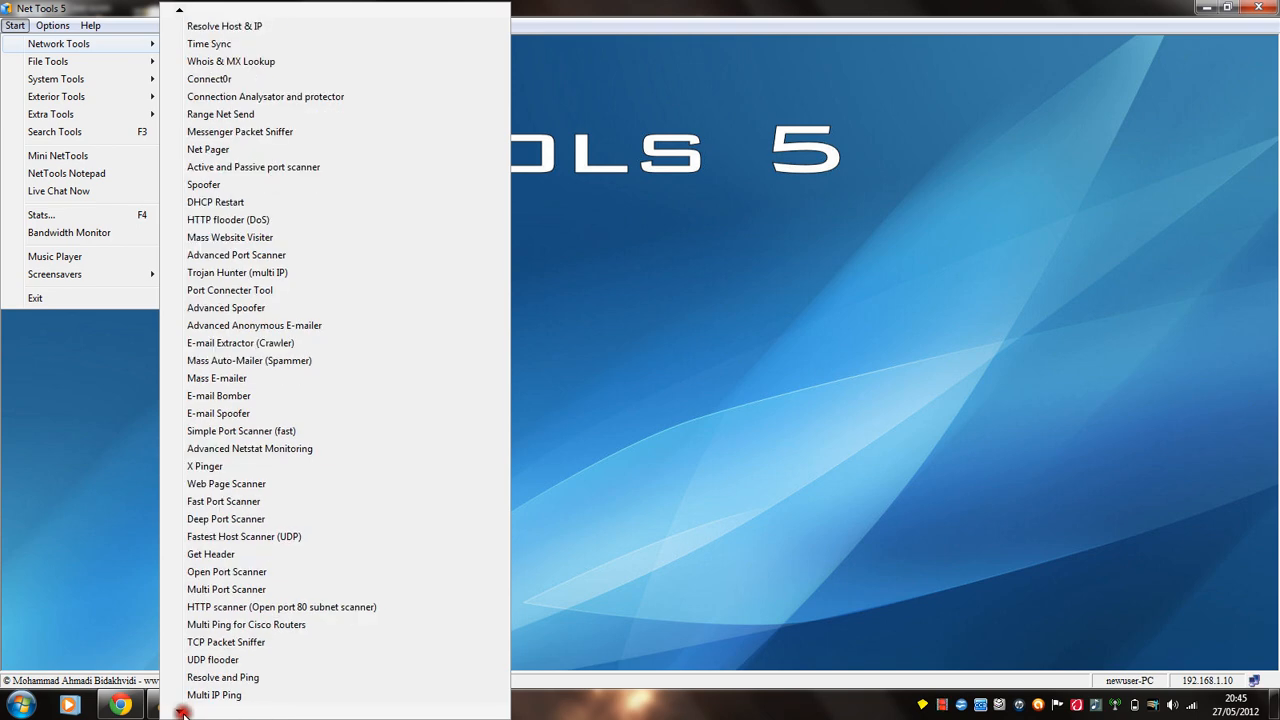
mouse_move(238, 650)
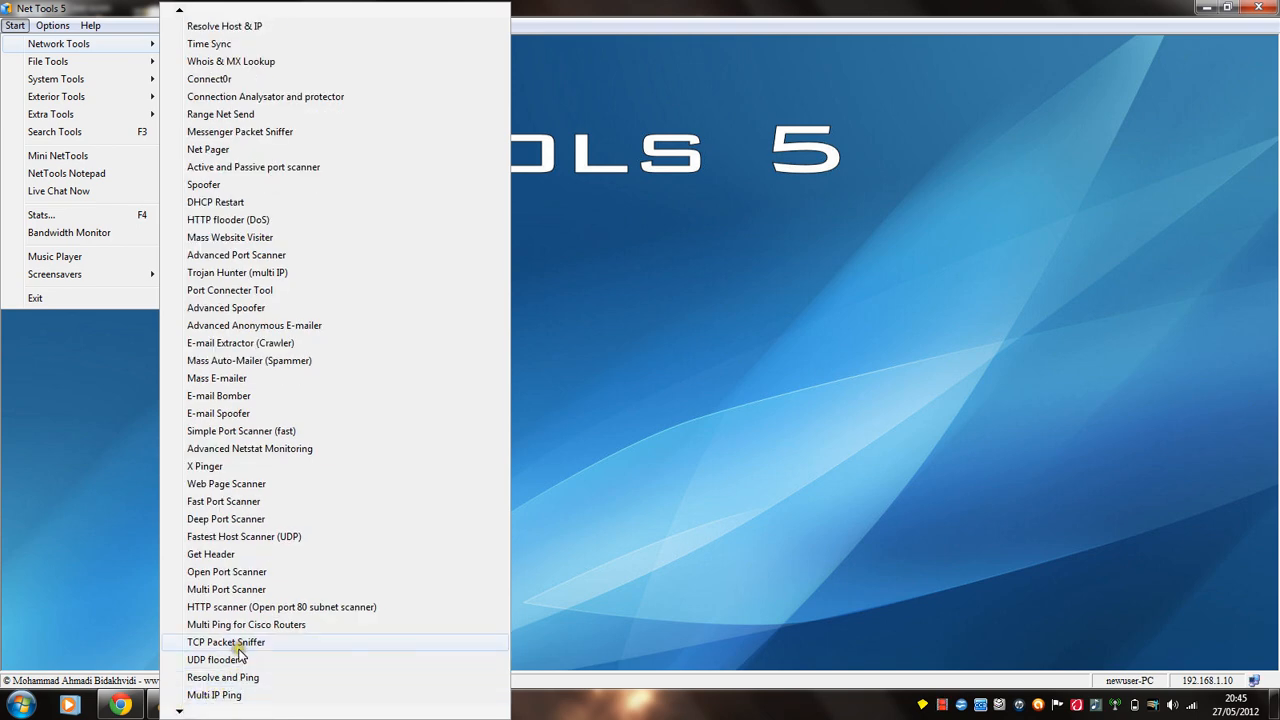
mouse_move(240, 660)
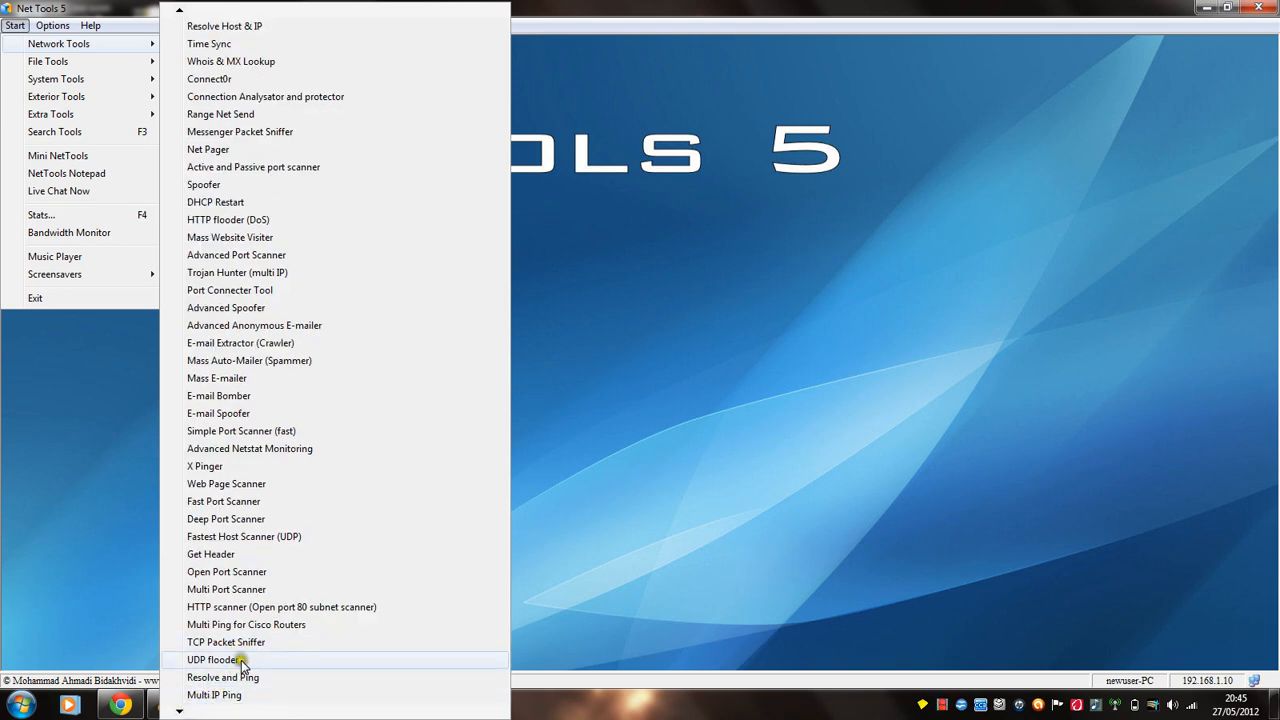
Step: Open the UDP flooder from the Network Tools list
left_click(212, 660)
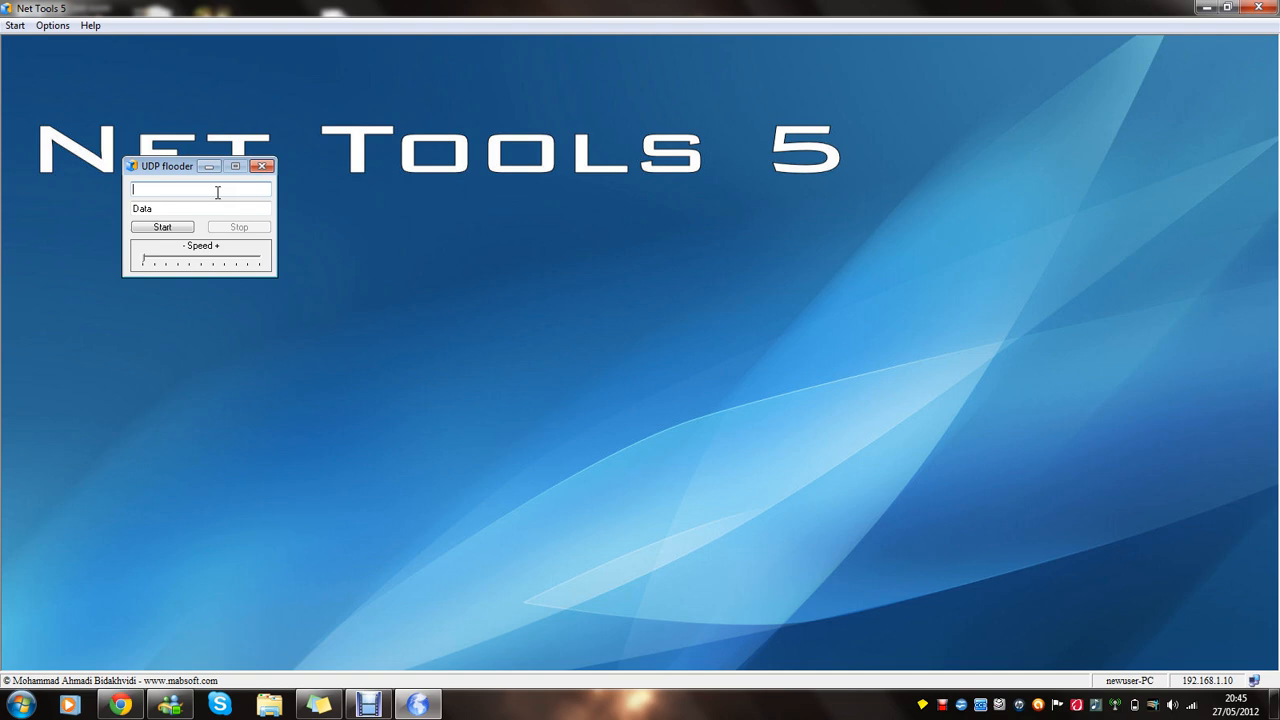
Step: Enter the target address and fill the data field with repeated 'Data' text
type("27")
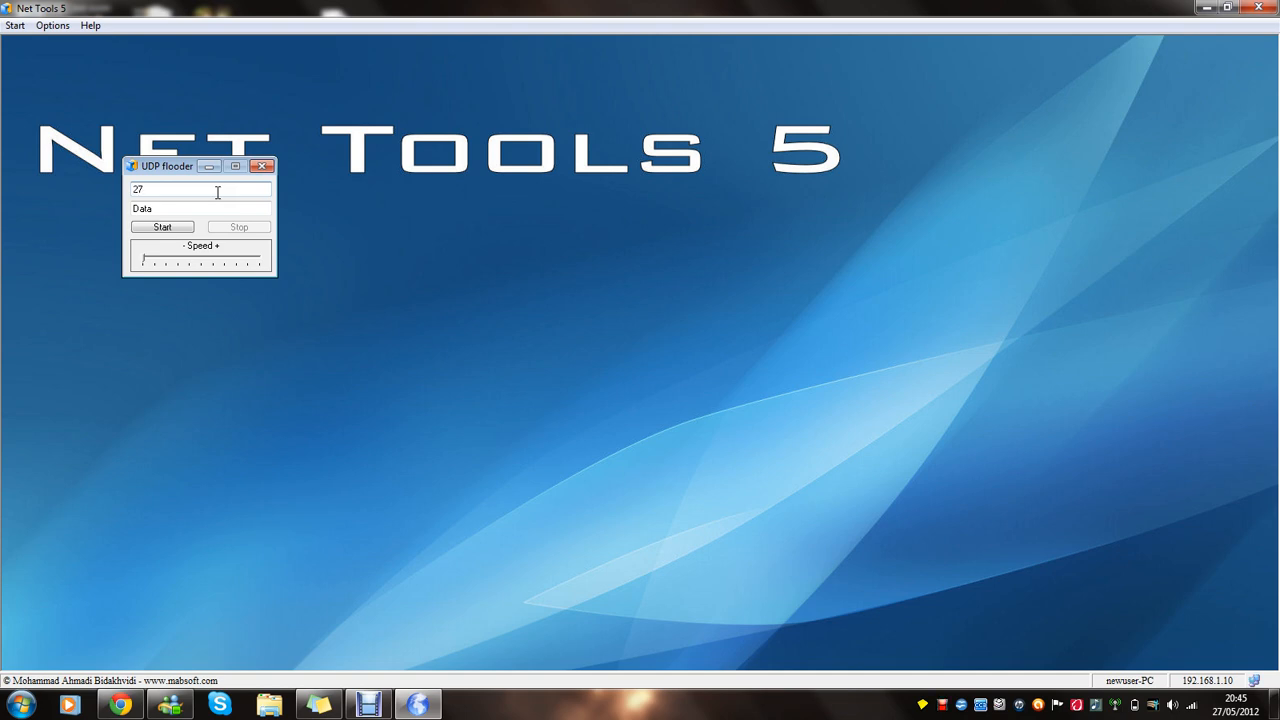
type(".27.27.27")
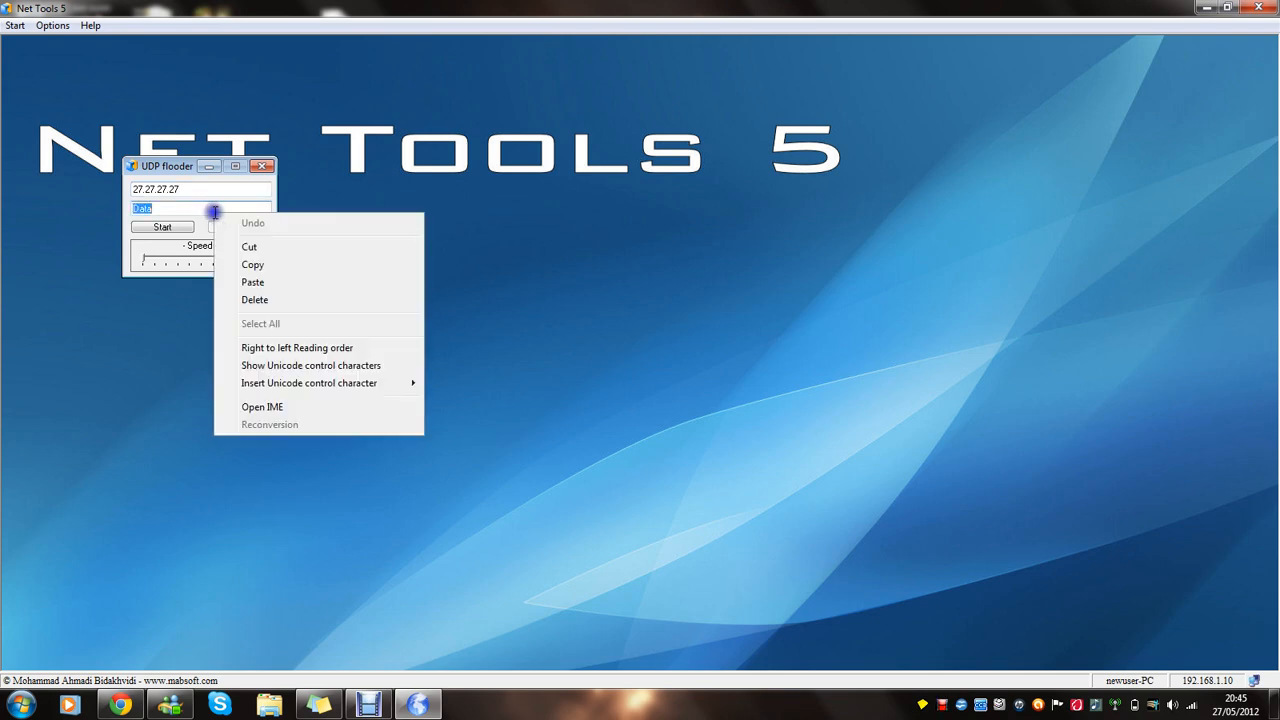
left_click(164, 208)
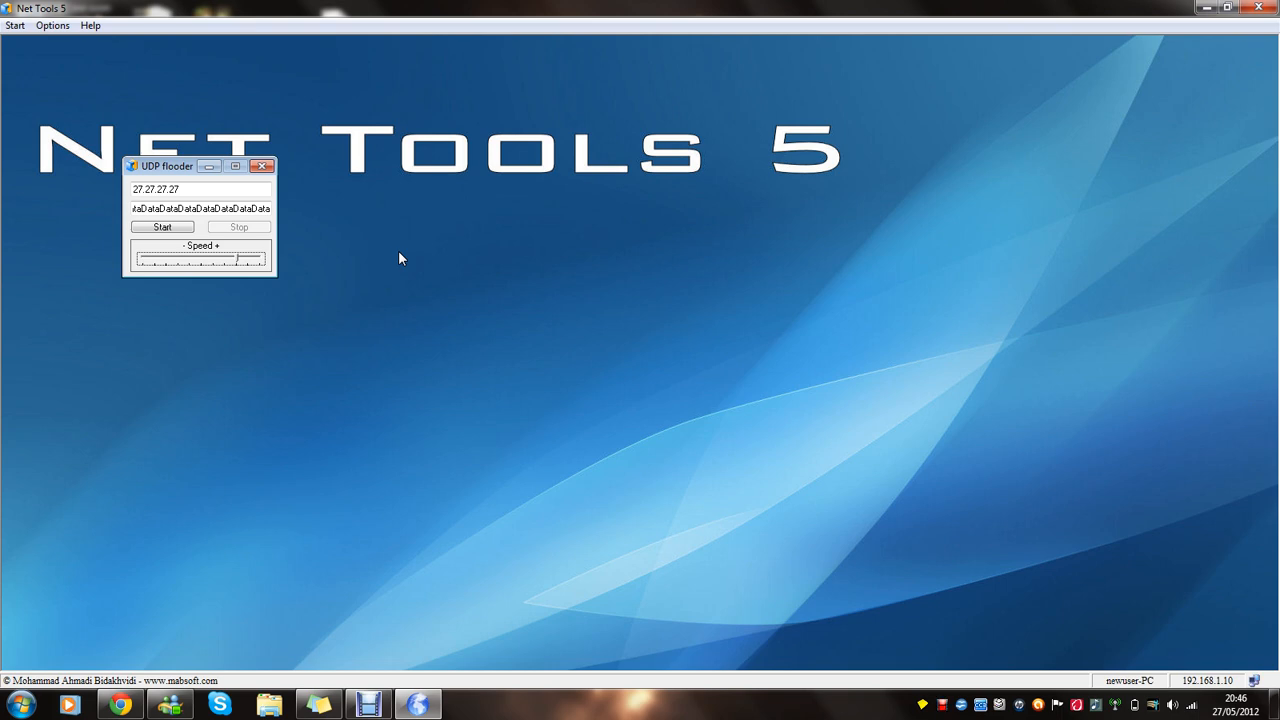
left_click_drag(232, 258, 152, 258)
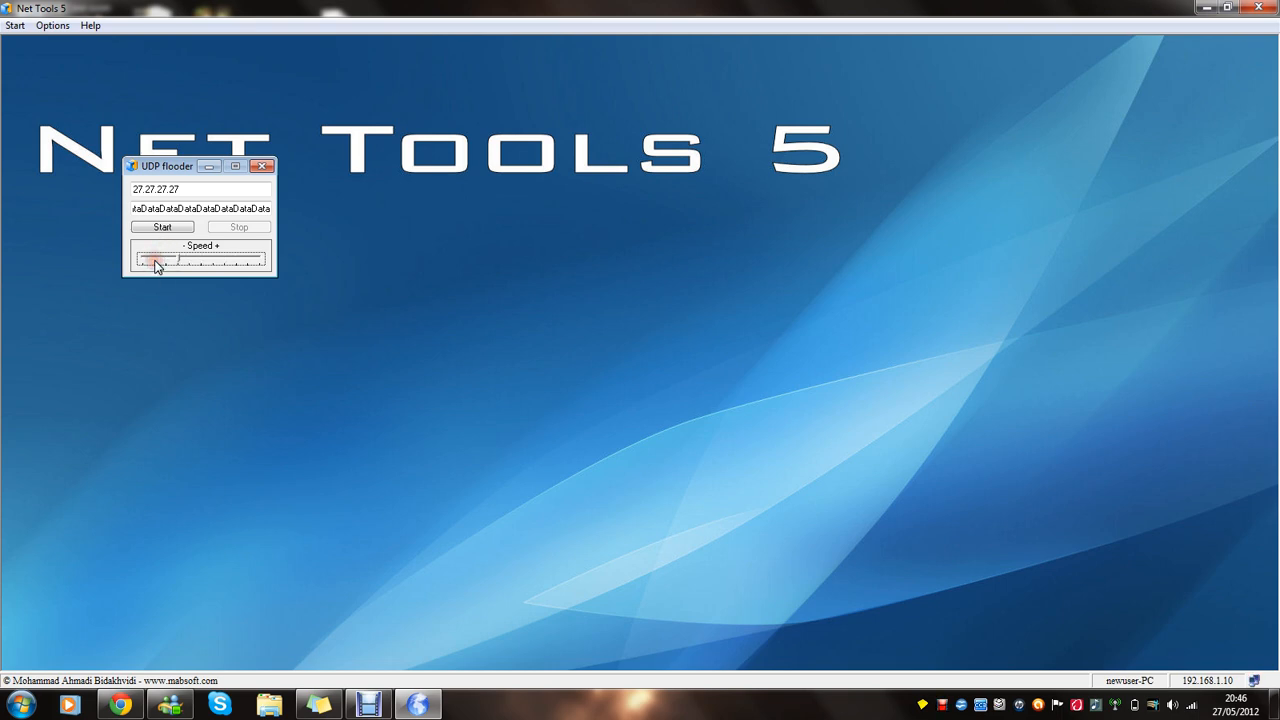
Step: Adjust the flood speed slider to maximum, then close the UDP flooder
left_click_drag(156, 262, 182, 264)
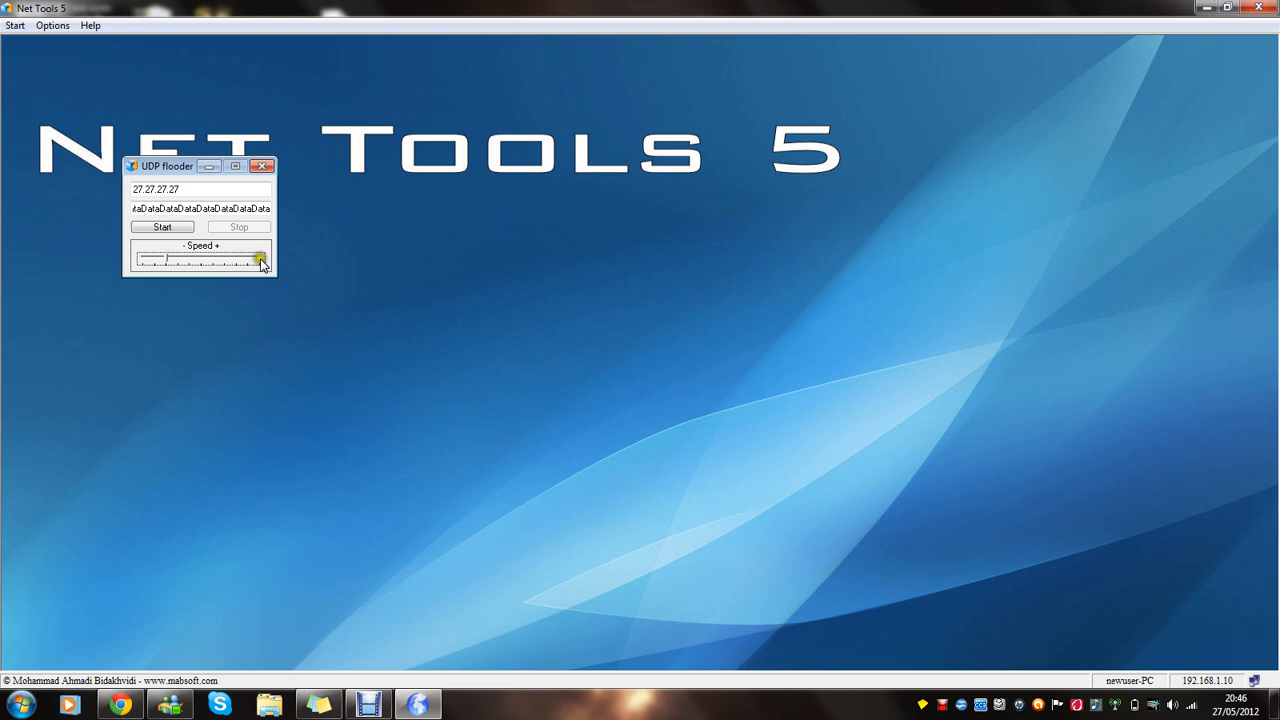
left_click(258, 260)
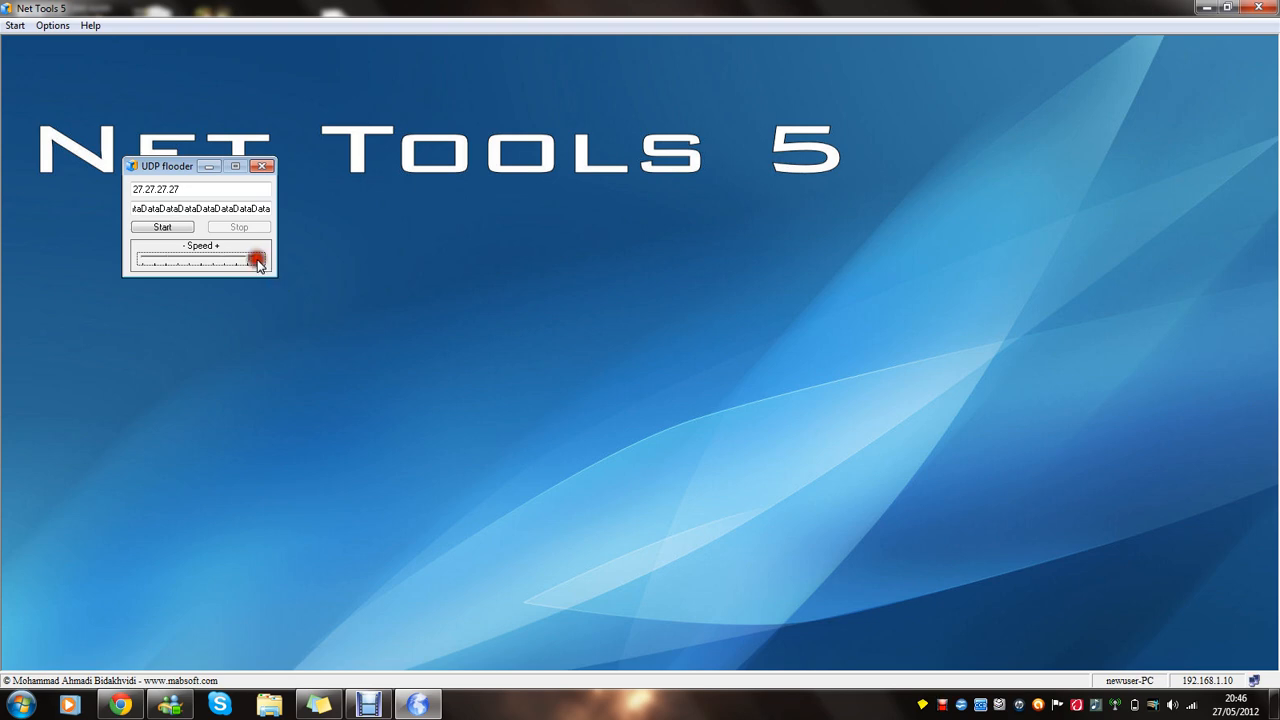
mouse_move(208, 260)
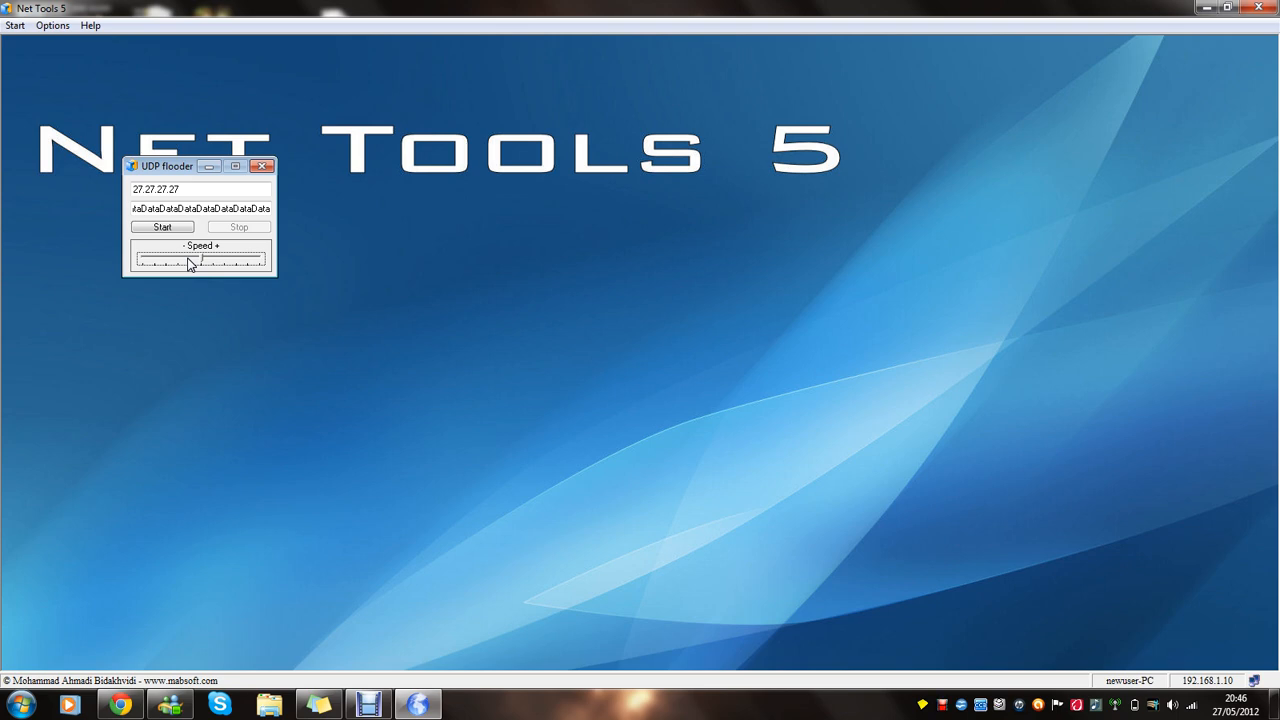
mouse_move(264, 166)
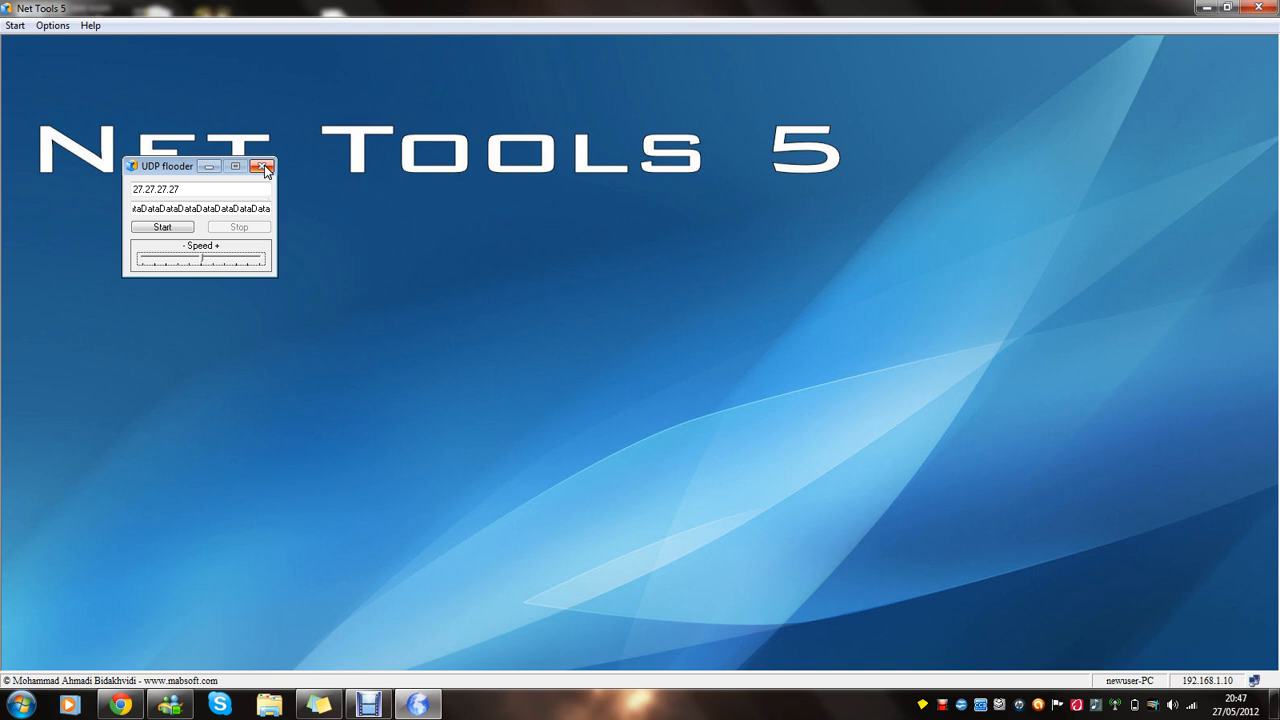
left_click(16, 24)
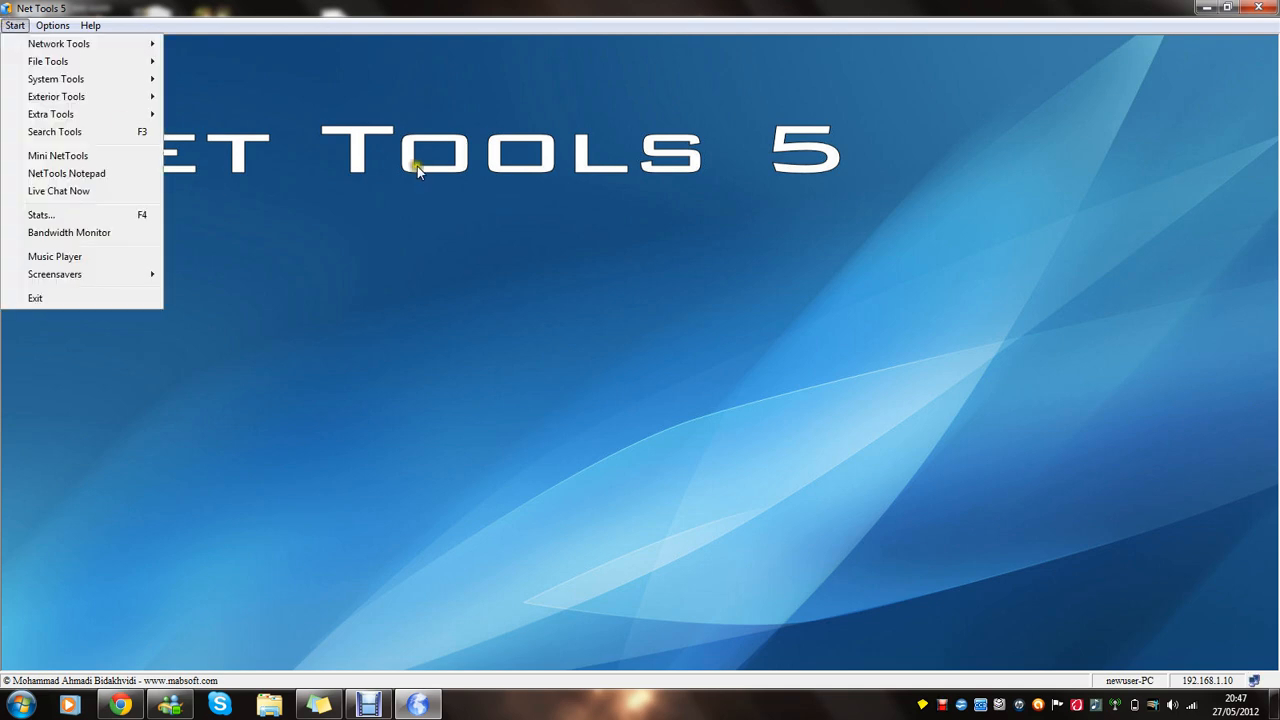
Step: Dismiss and reopen the Start menu to show the Network Tools list
left_click(14, 24)
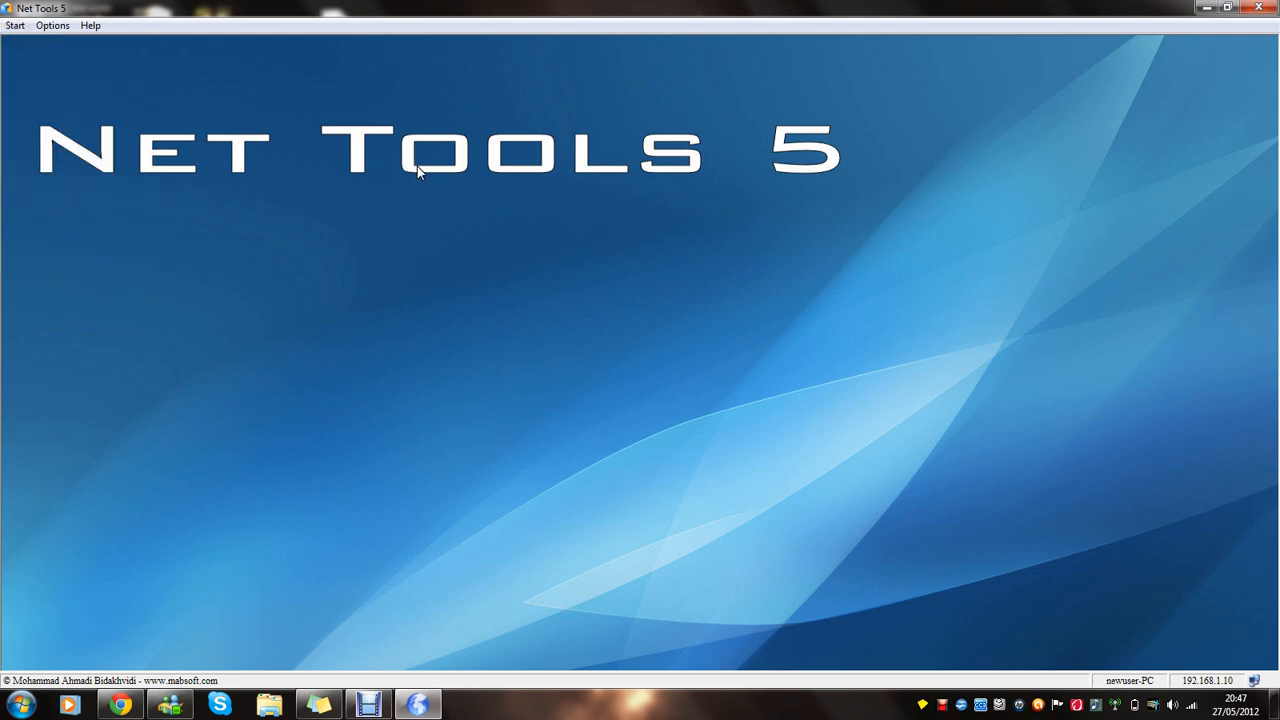
mouse_move(500, 346)
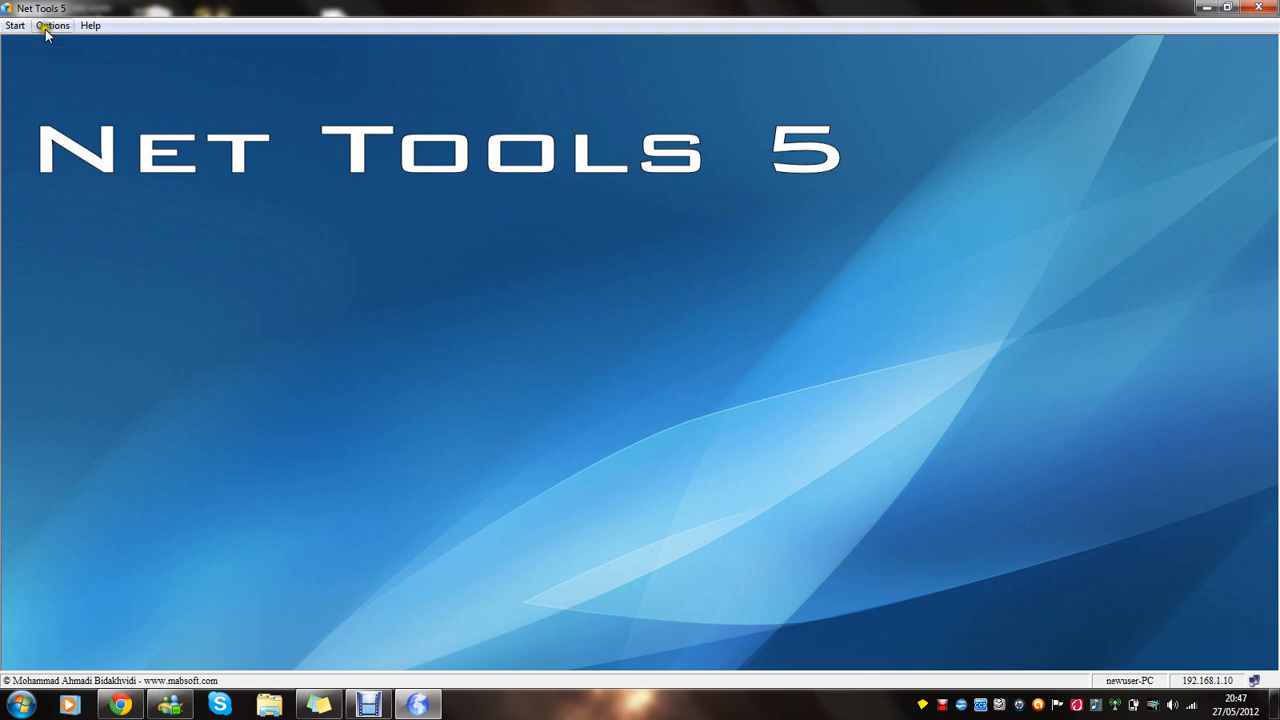
left_click(16, 24)
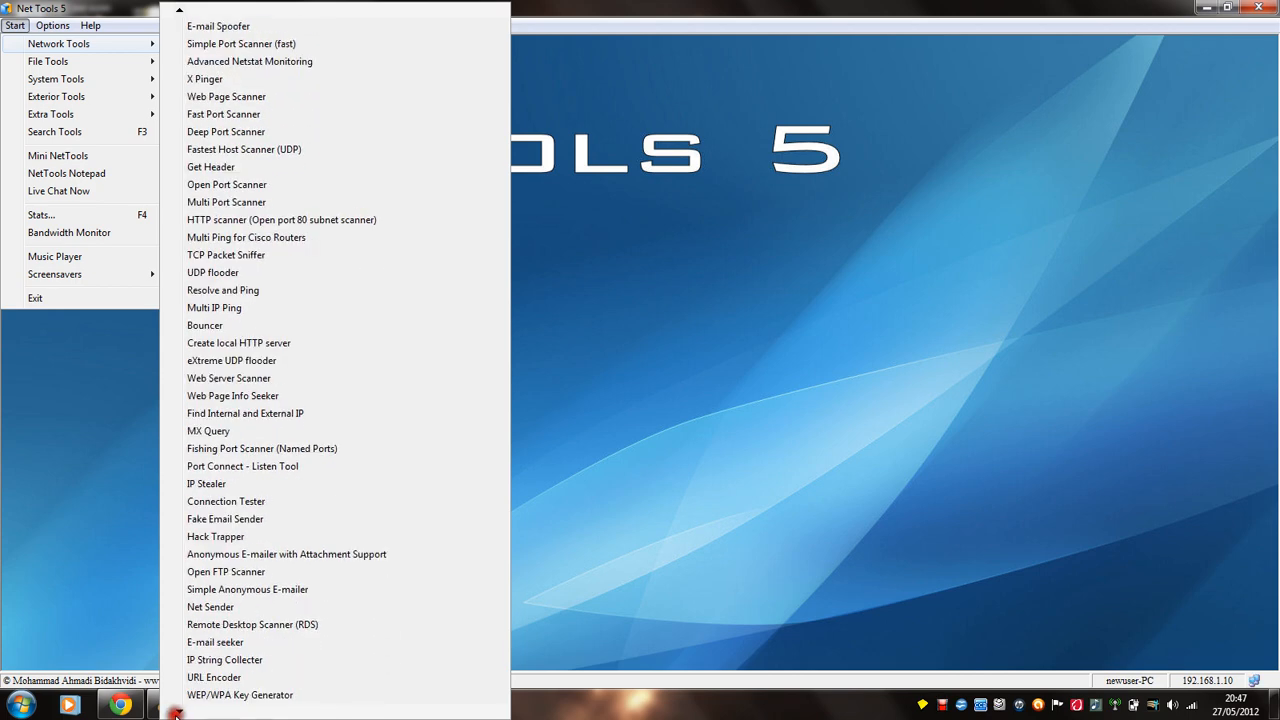
Step: Scroll down through the long network tools list
scroll("down", 3)
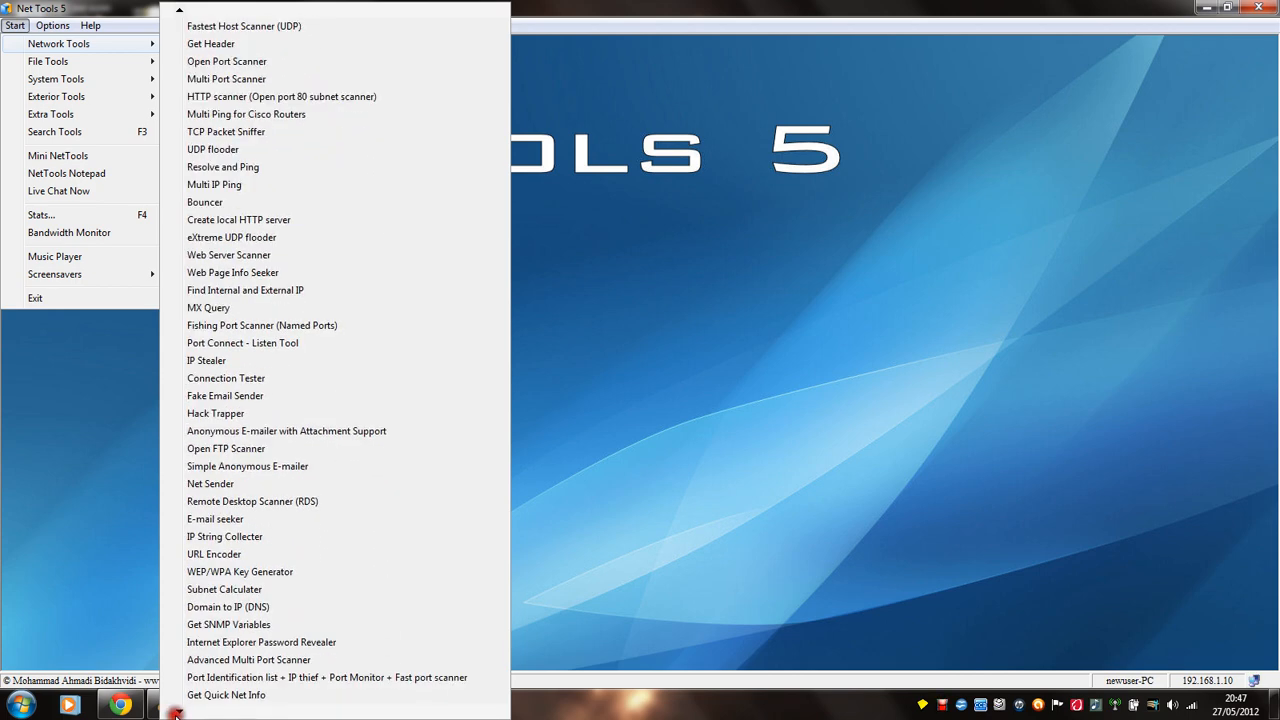
scroll("down", 3)
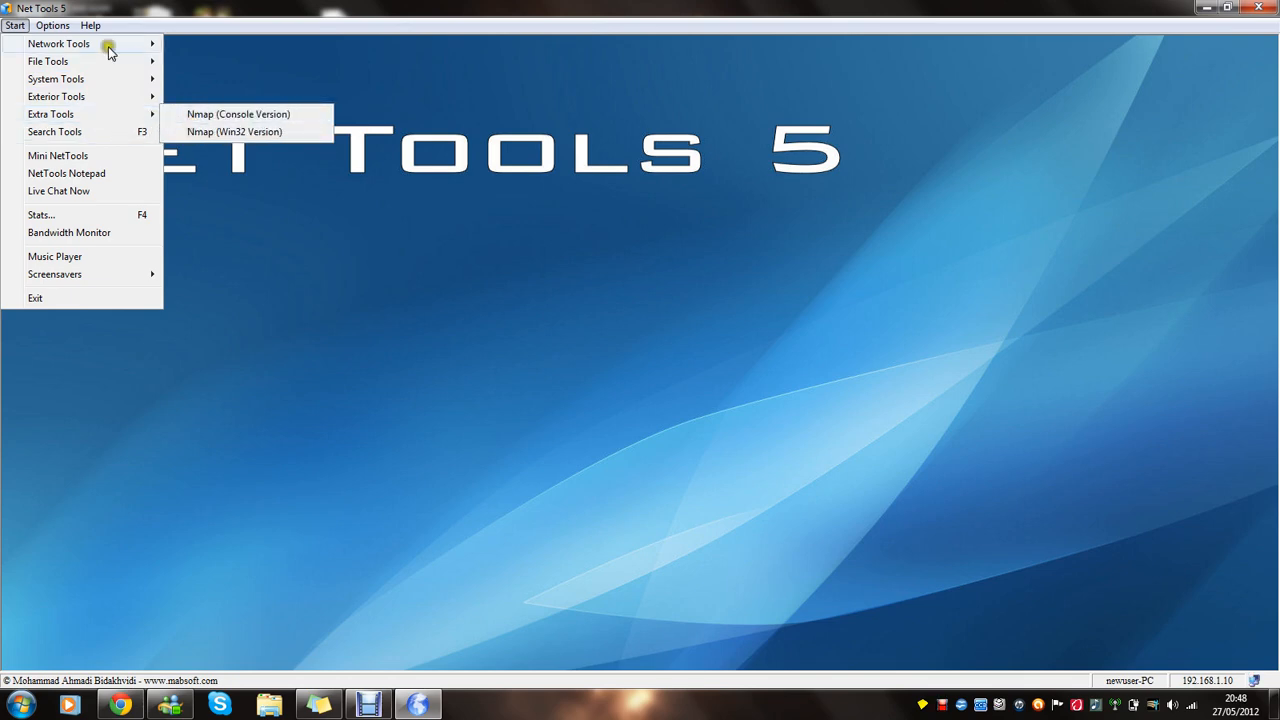
mouse_move(56, 96)
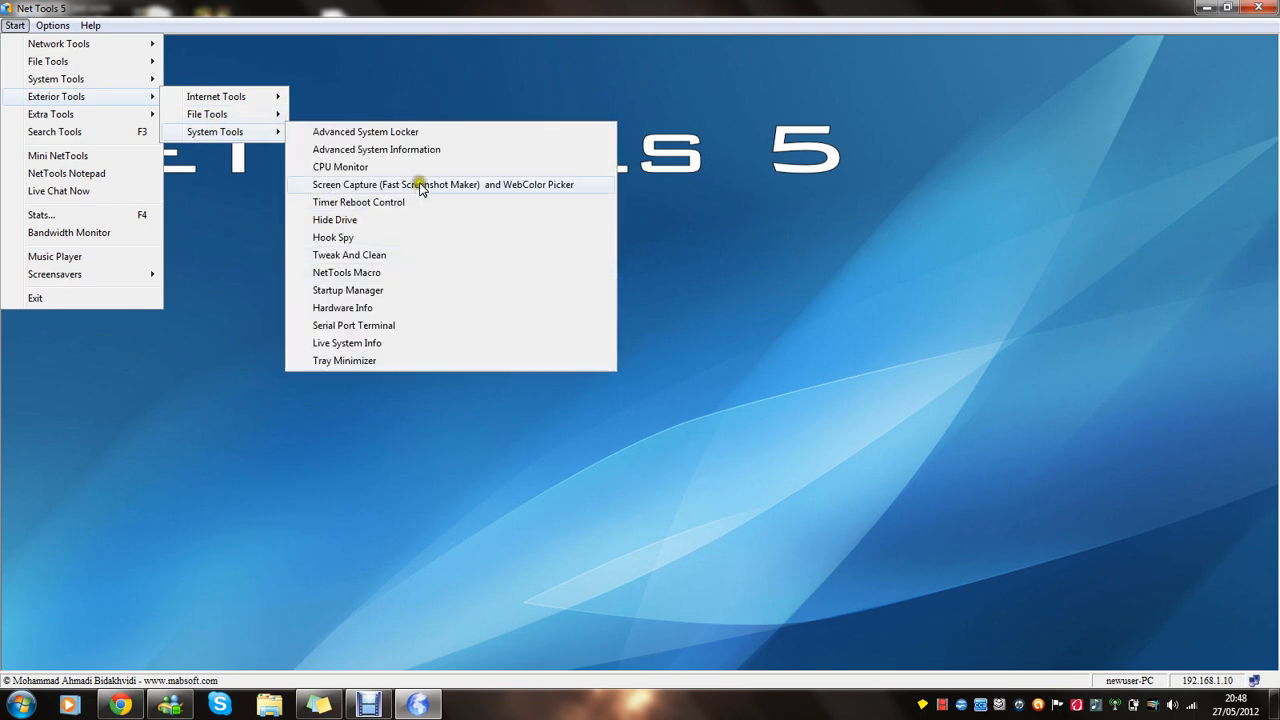
mouse_move(396, 218)
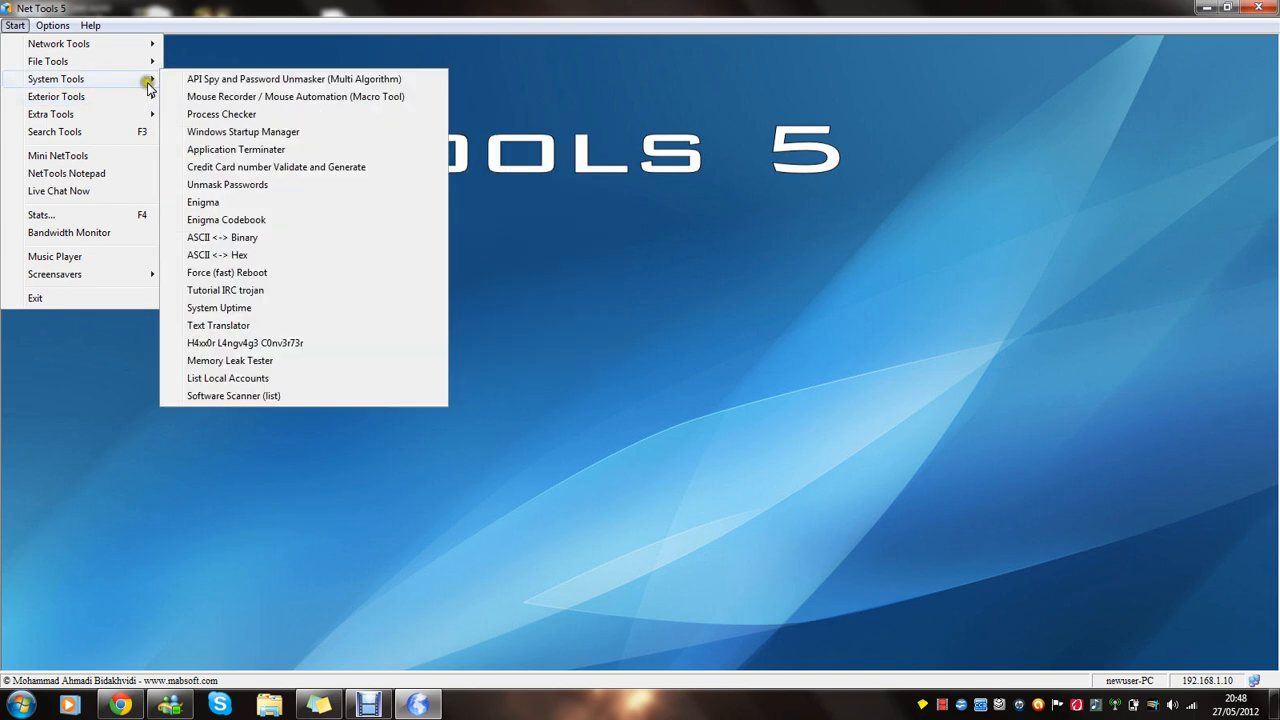
mouse_move(316, 308)
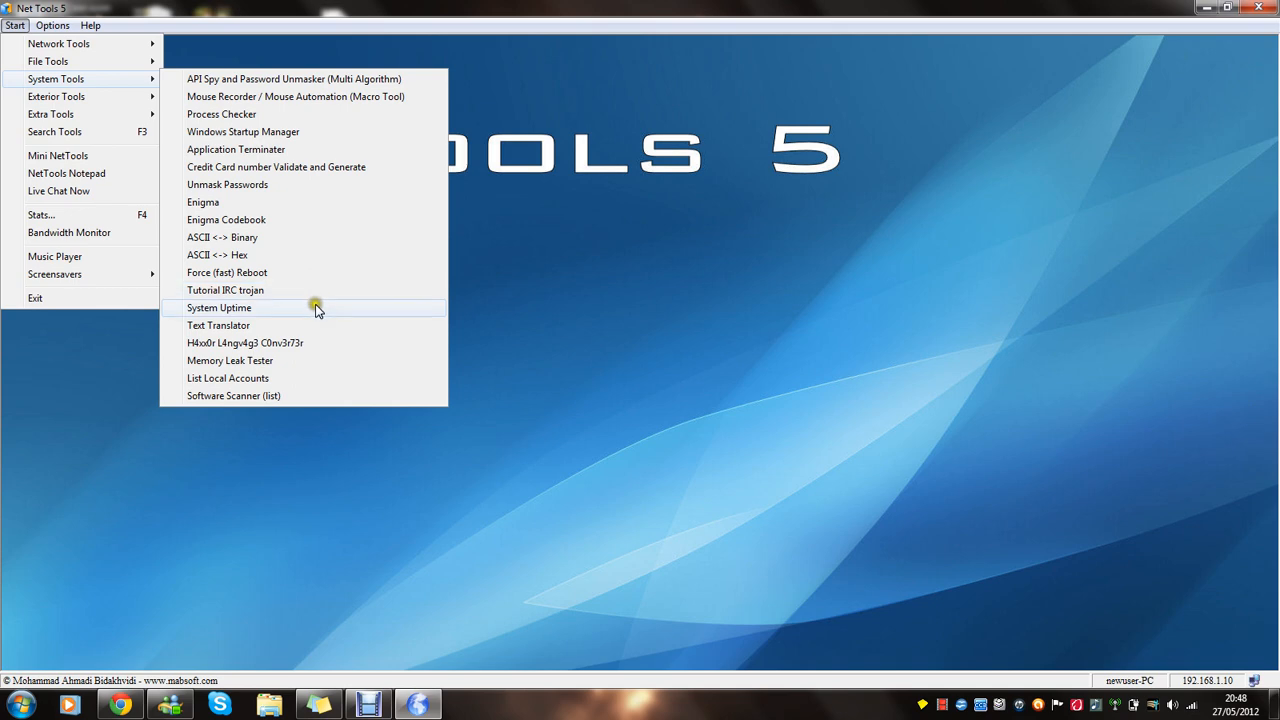
mouse_move(320, 360)
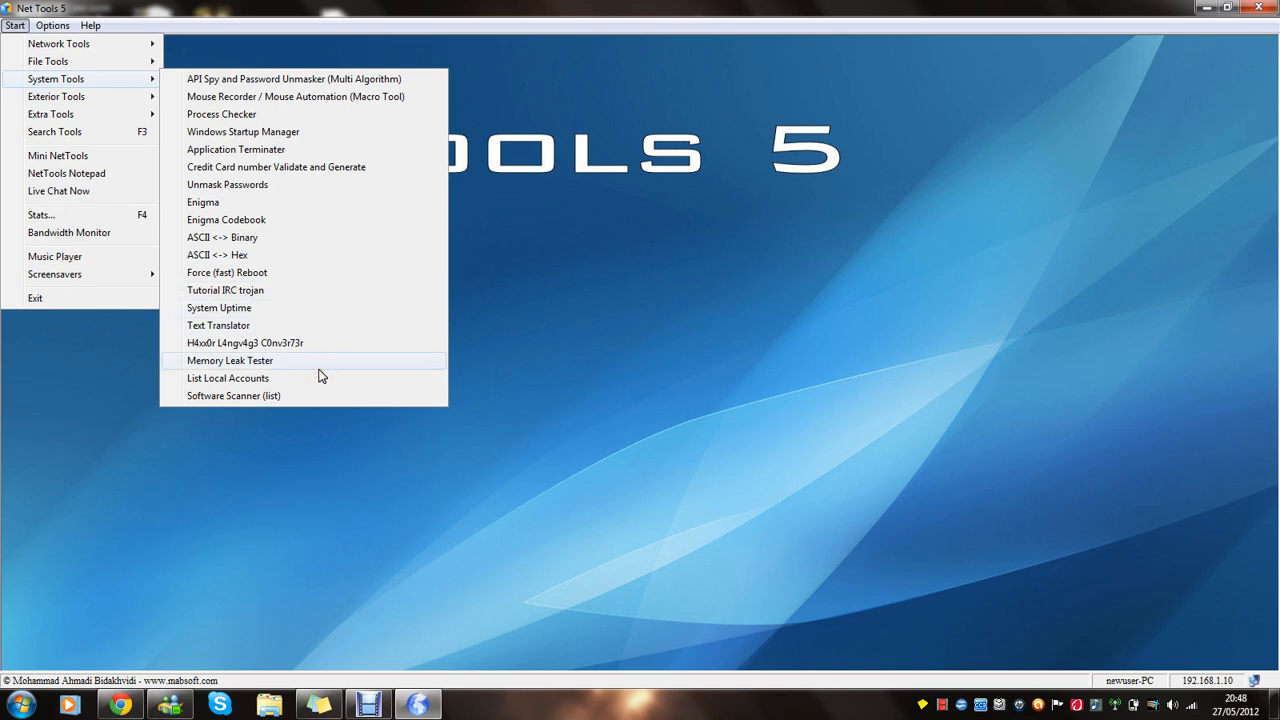
mouse_move(228, 84)
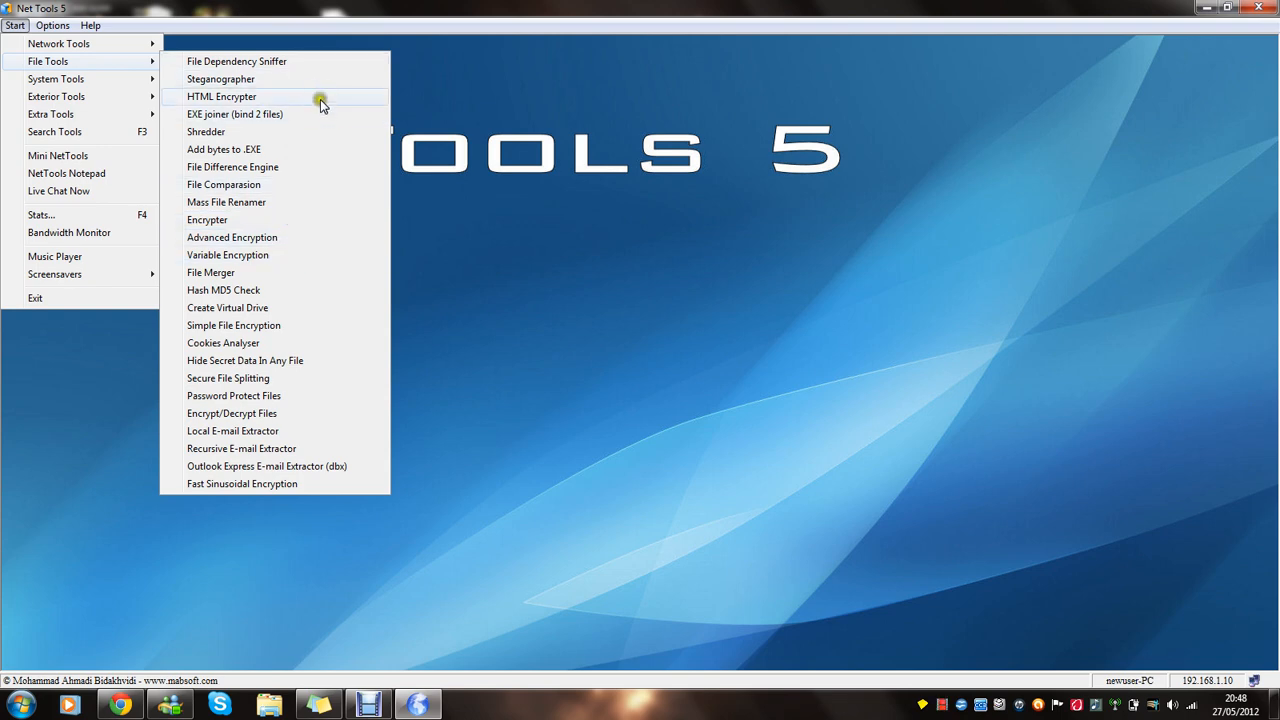
mouse_move(304, 410)
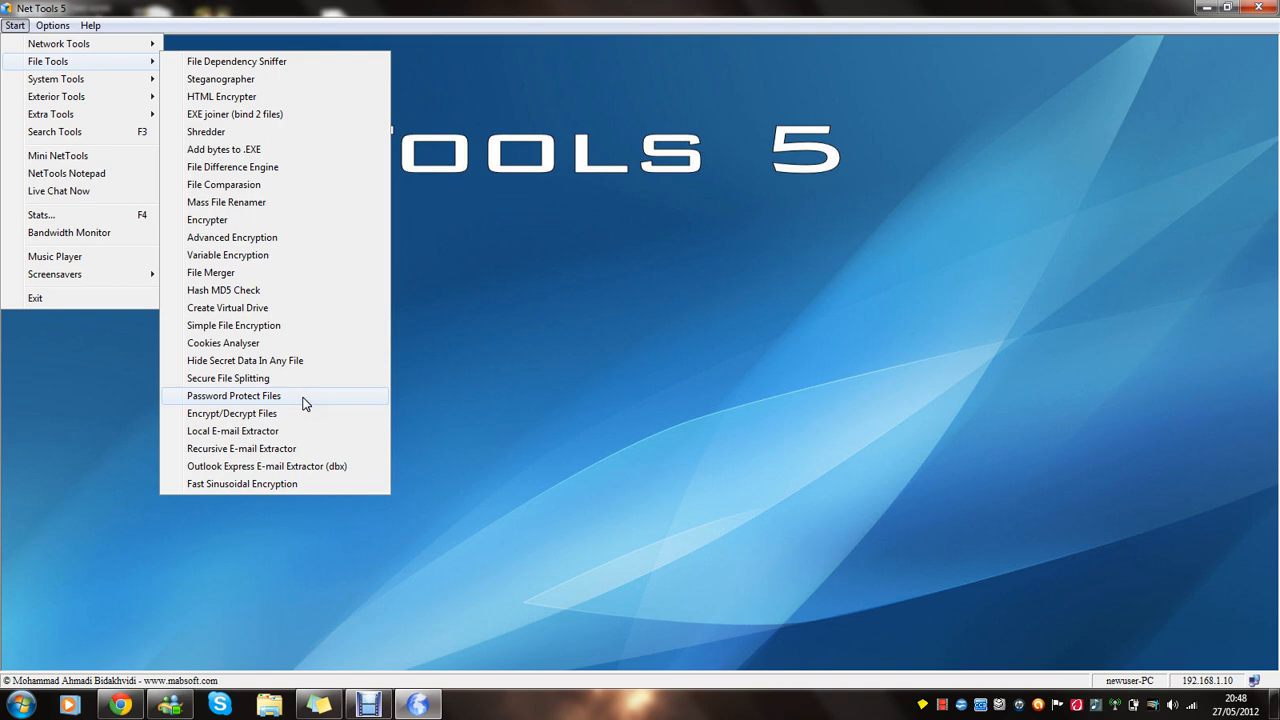
mouse_move(224, 202)
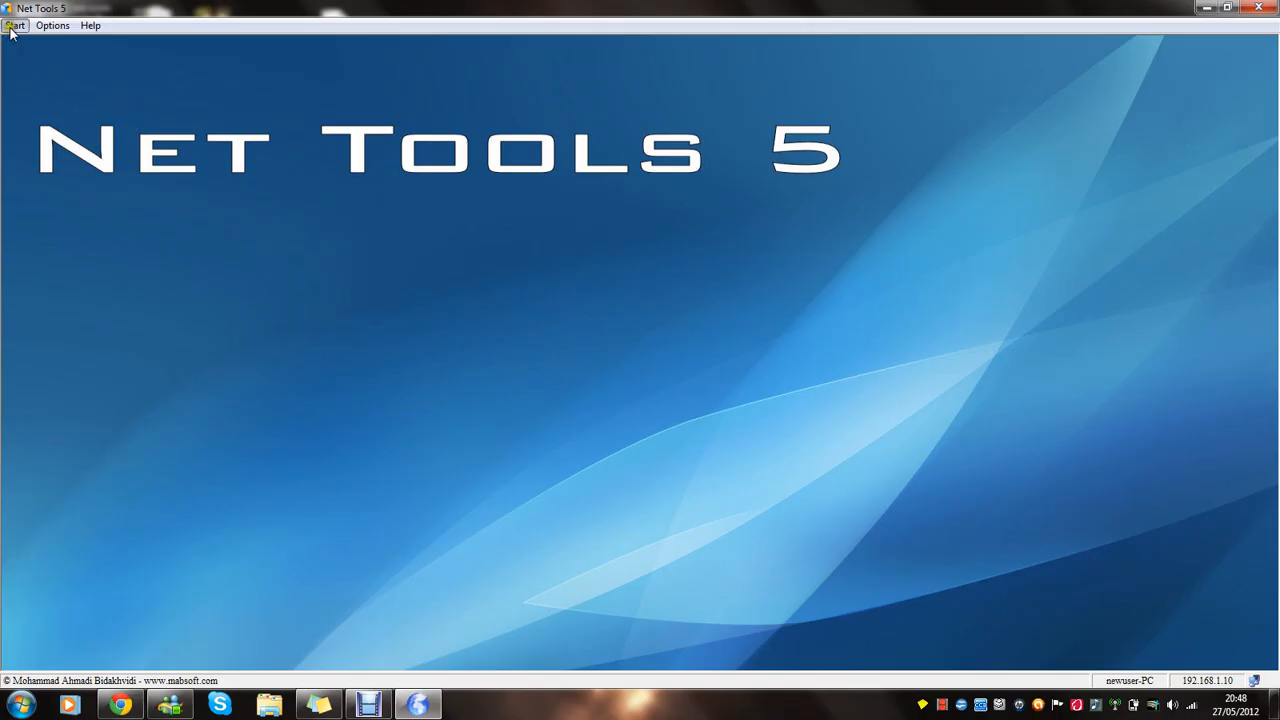
Step: Start the Melt screensaver effect from the Screensavers menu
left_click(14, 24)
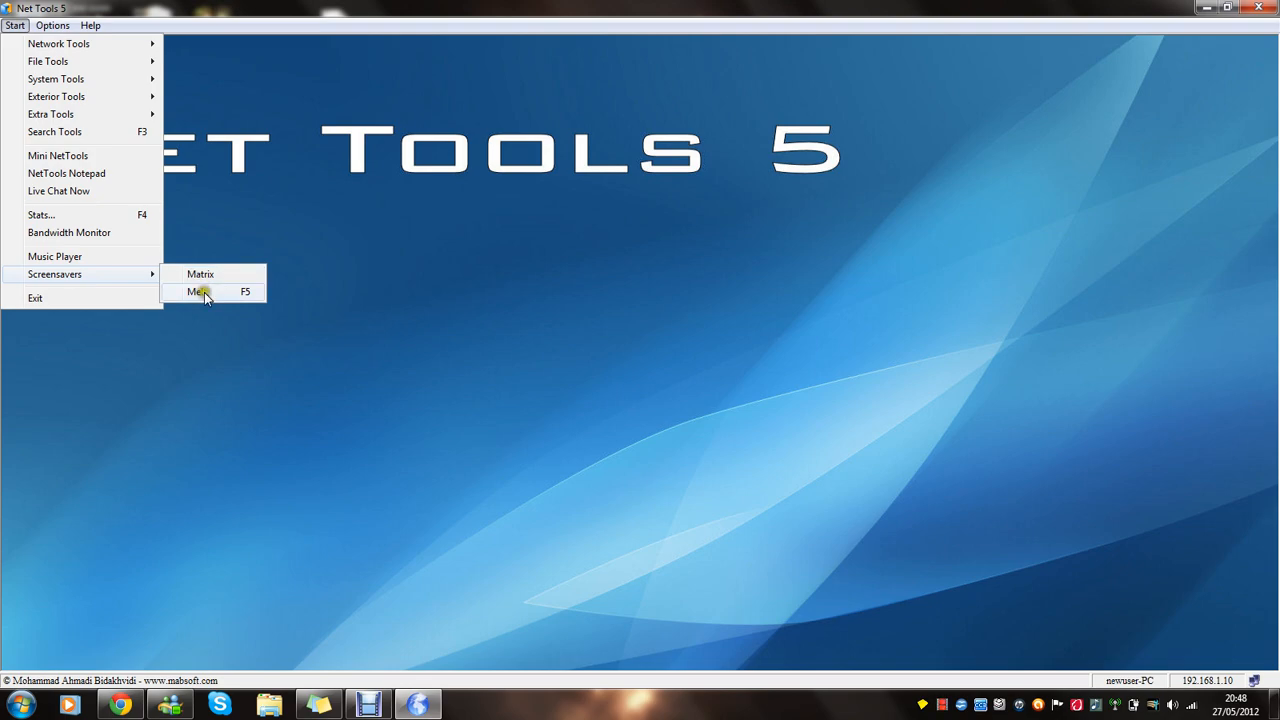
left_click(196, 292)
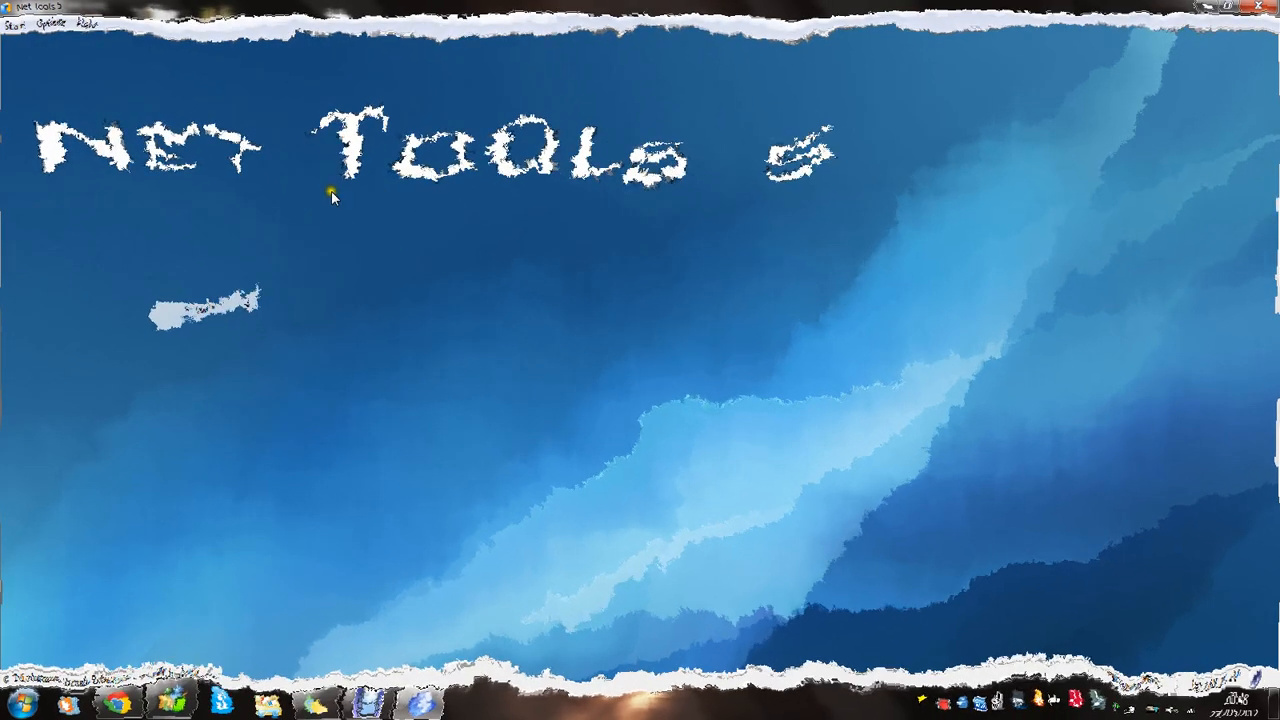